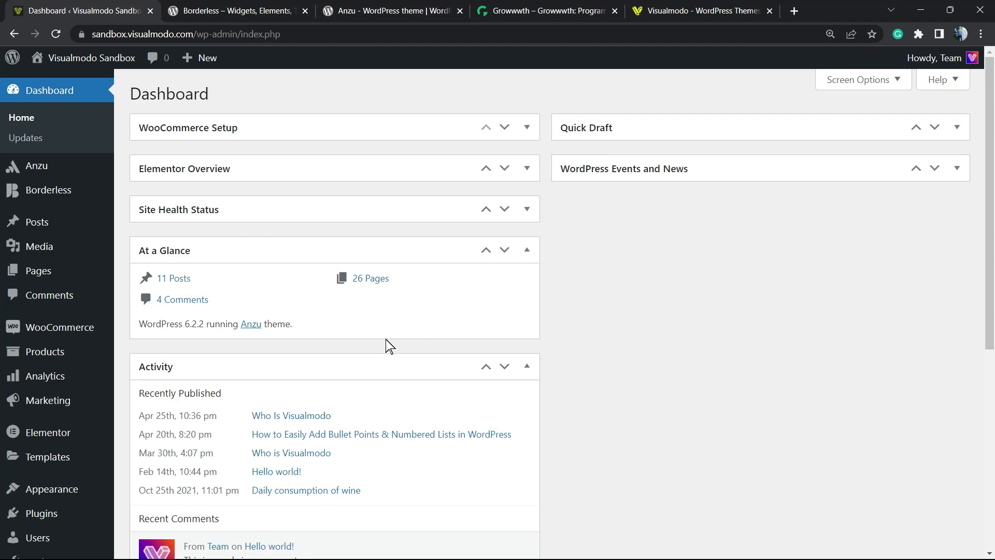
mouse_move(349, 347)
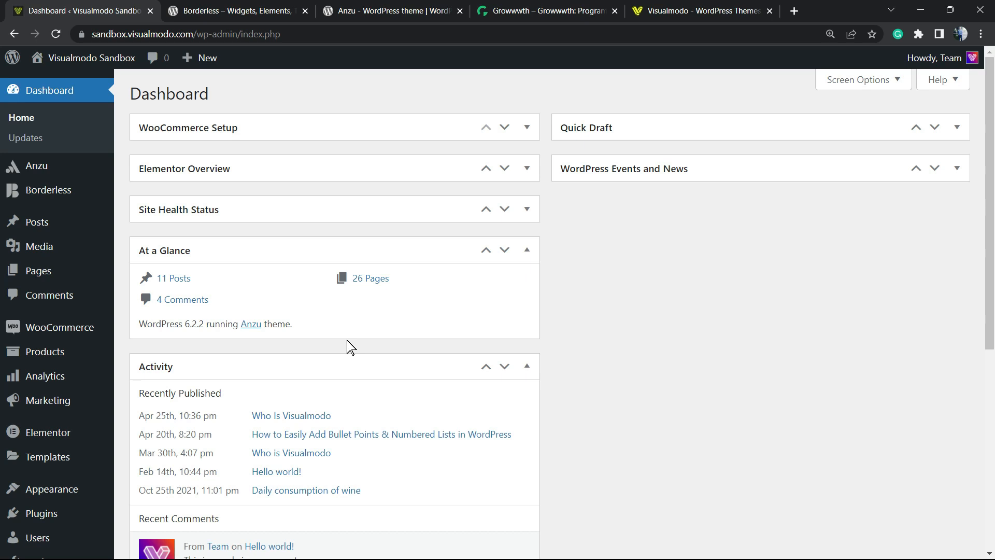
mouse_move(331, 370)
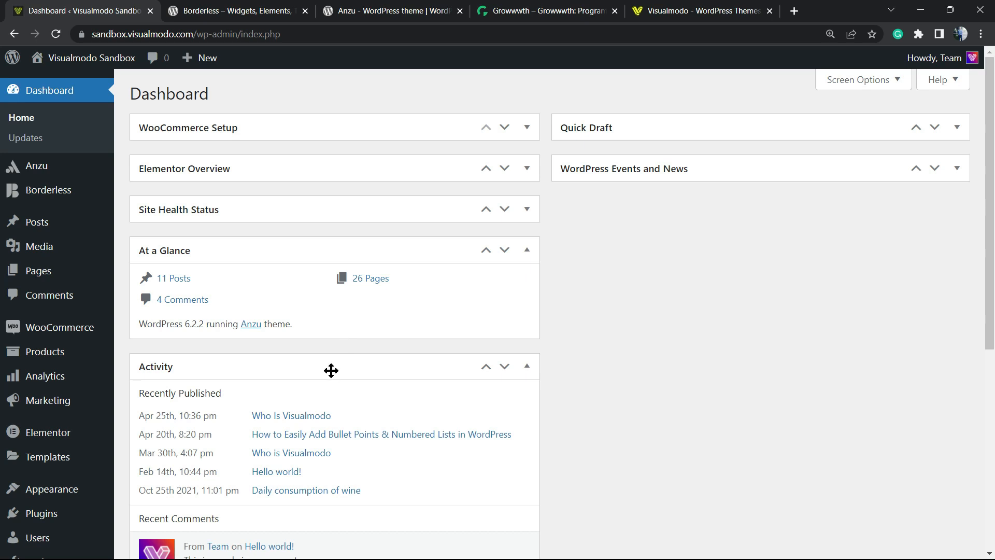
mouse_move(323, 345)
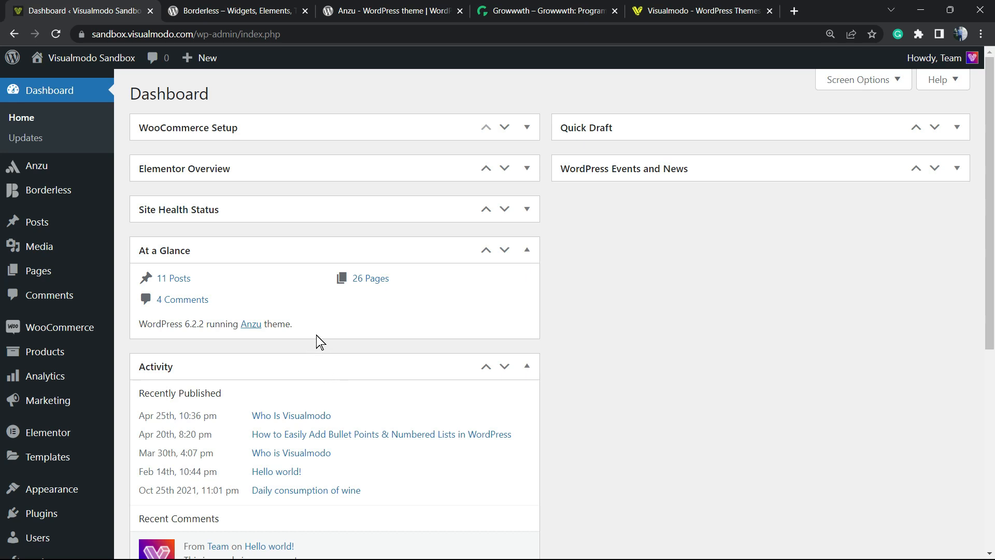
mouse_move(308, 344)
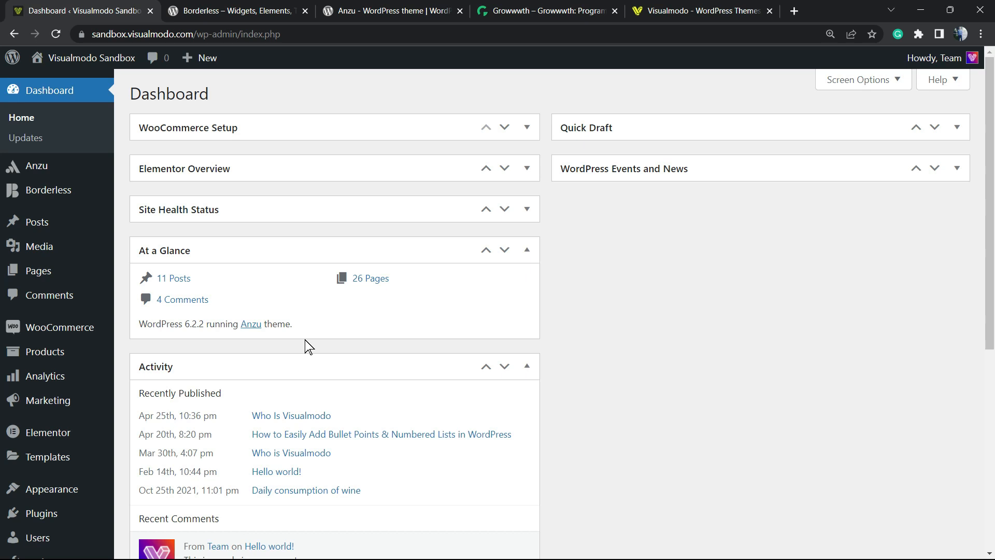
mouse_move(211, 356)
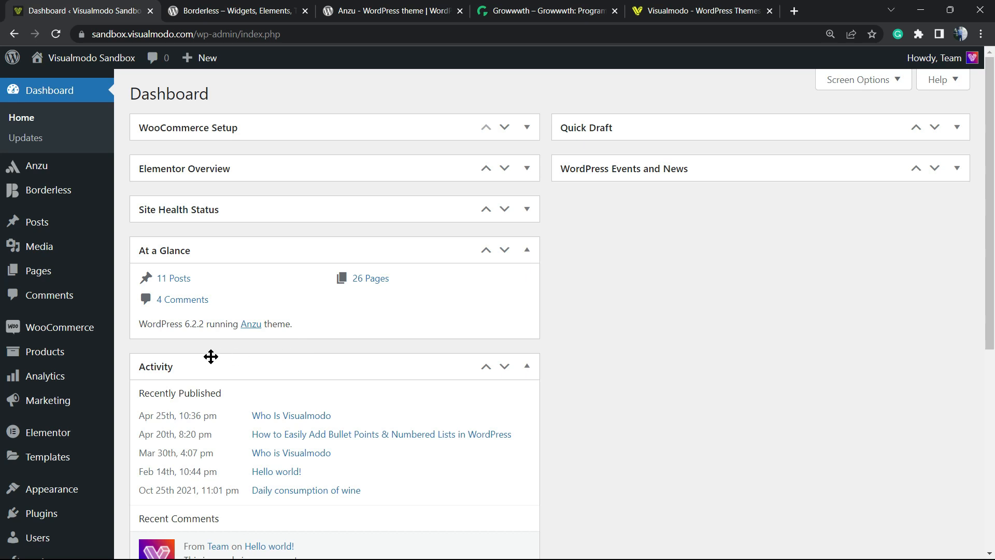
mouse_move(186, 147)
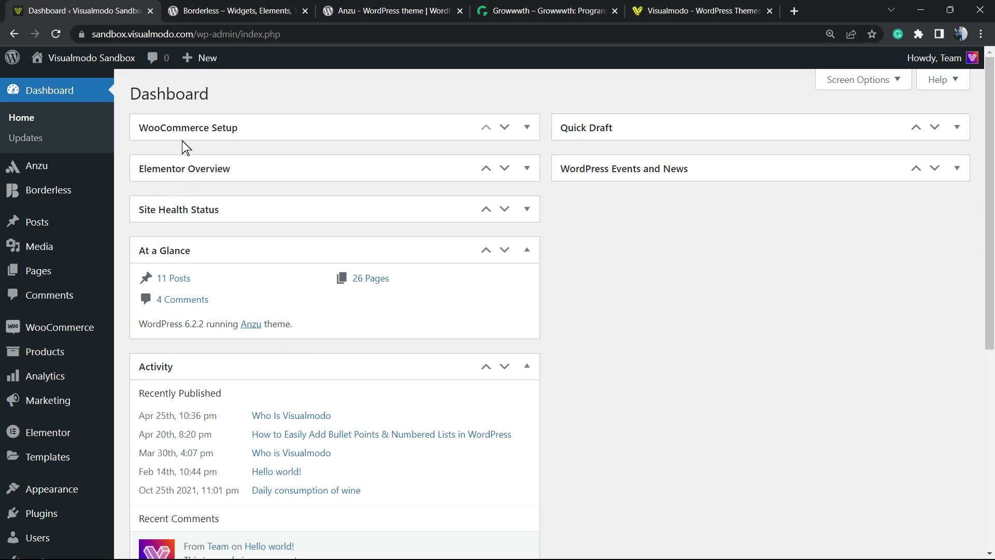
mouse_move(157, 48)
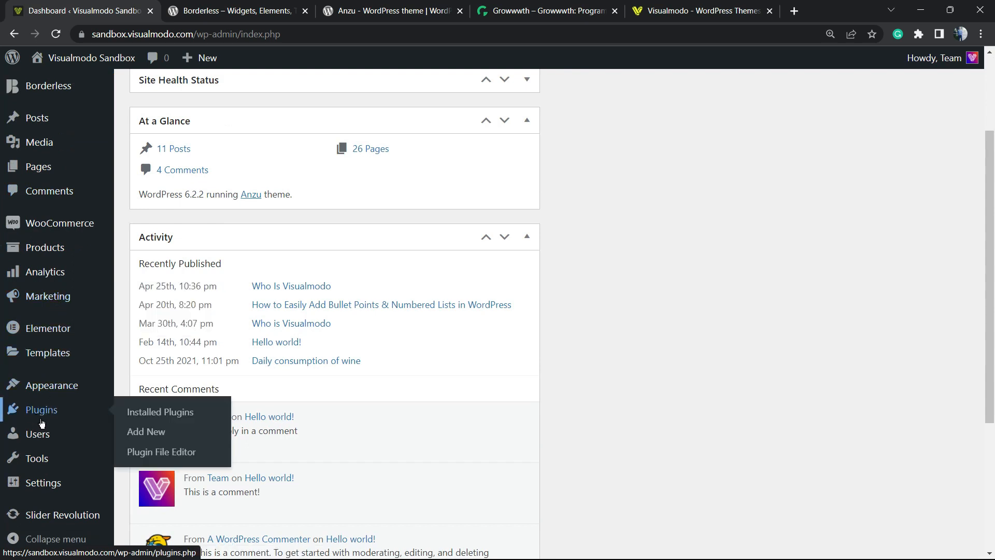
mouse_move(146, 432)
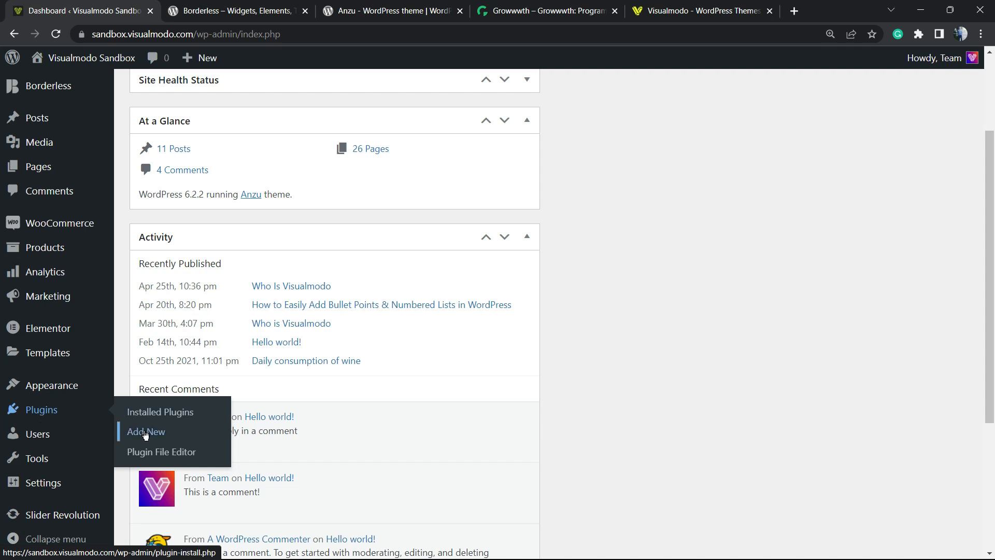
- Search for 'Advanced WordPress Backgrounds' in the plugin directory, install it, and activate it
left_click(146, 432)
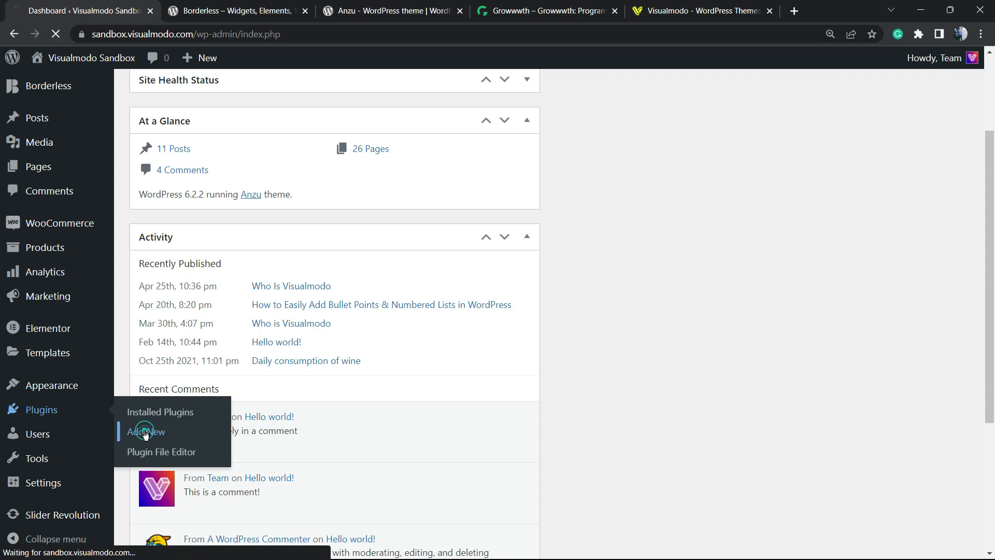
left_click(146, 432)
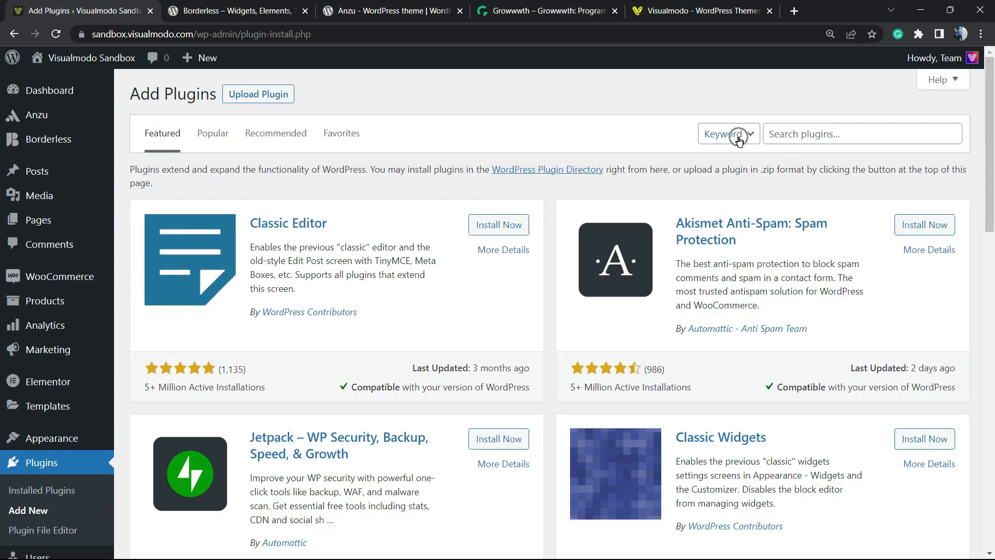
type("Advanced WordPress Backgrounds")
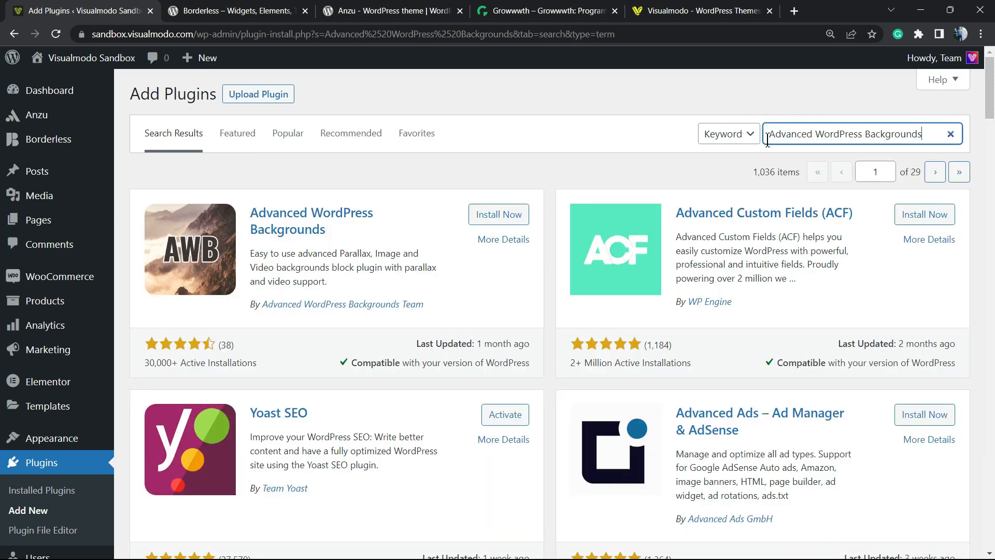
mouse_move(425, 175)
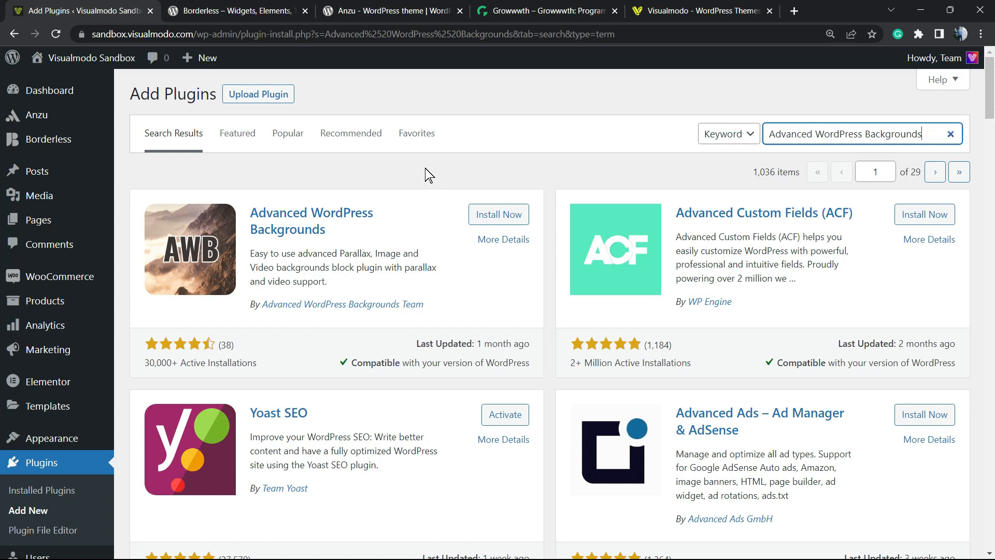
mouse_move(435, 204)
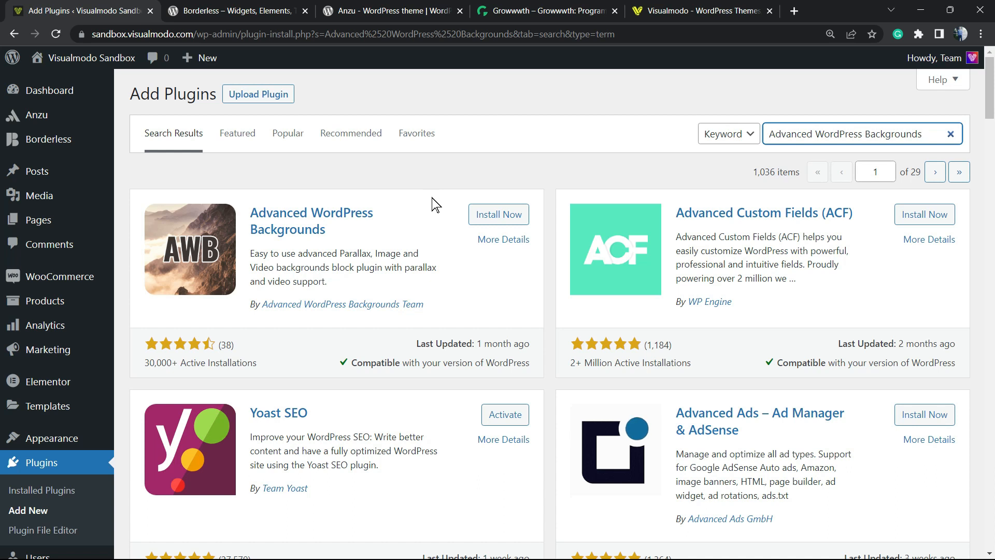
left_click(498, 214)
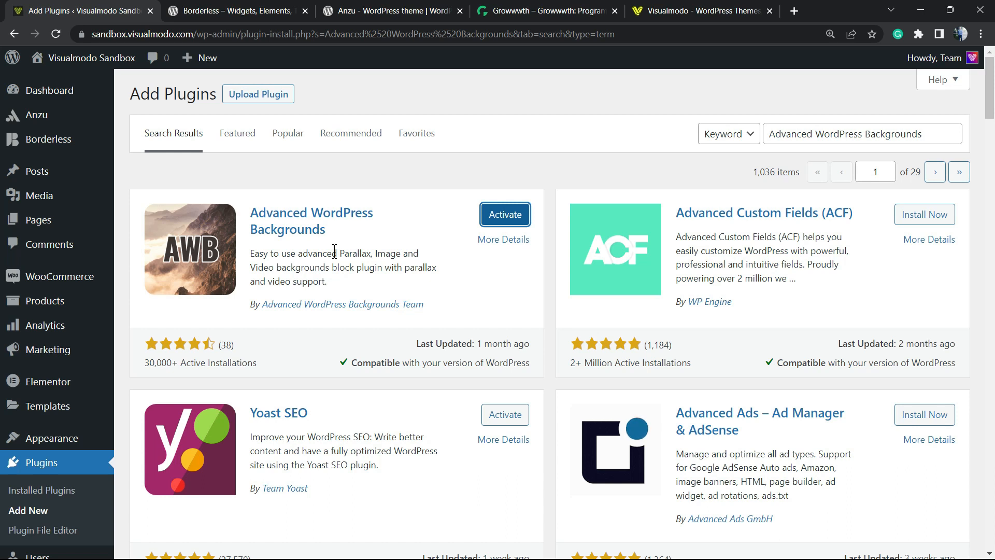
left_click(504, 214)
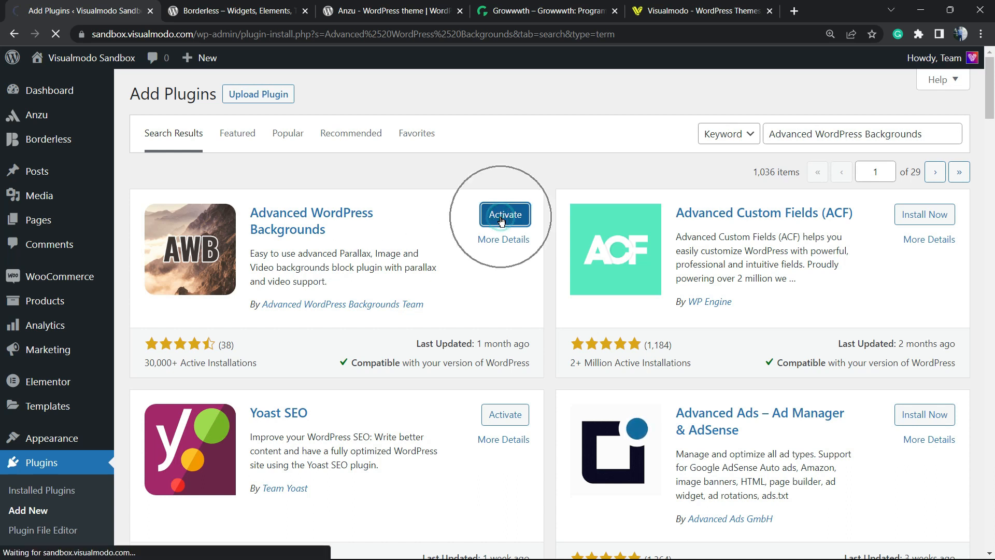
mouse_move(342, 229)
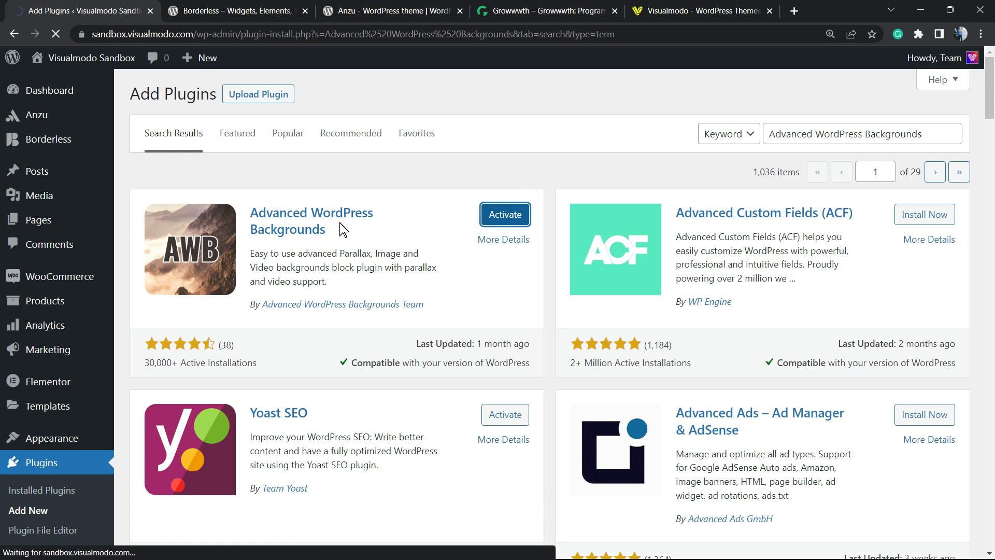
left_click(504, 214)
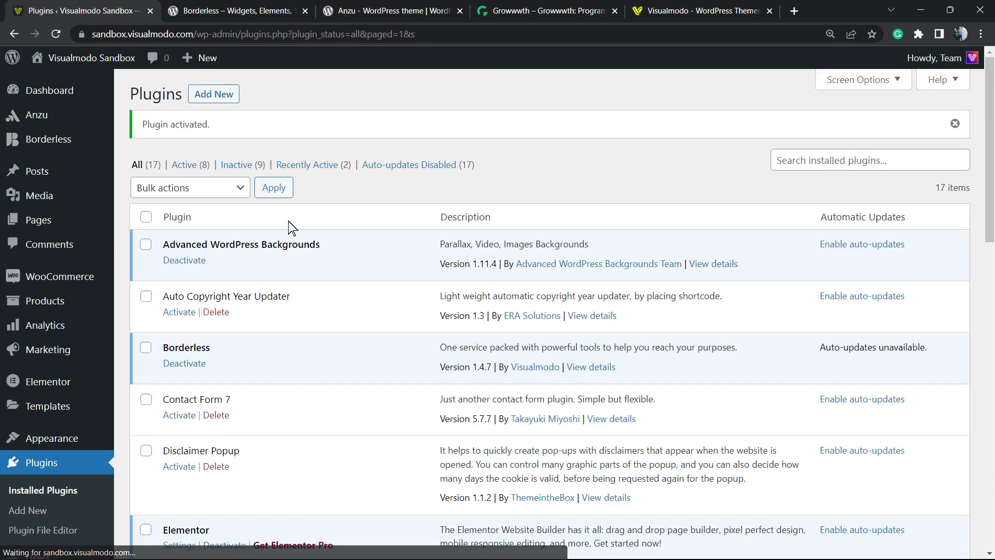
mouse_move(45, 300)
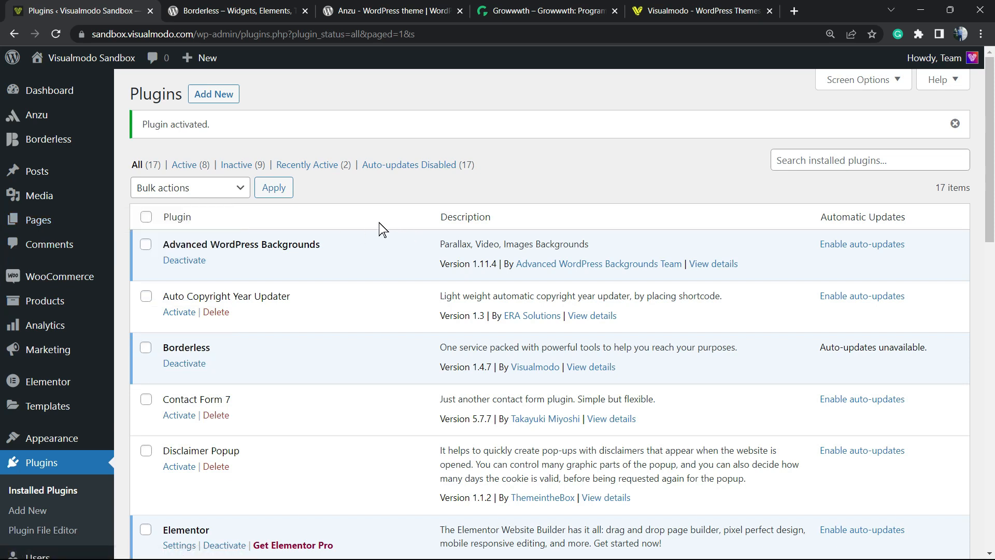
mouse_move(38, 219)
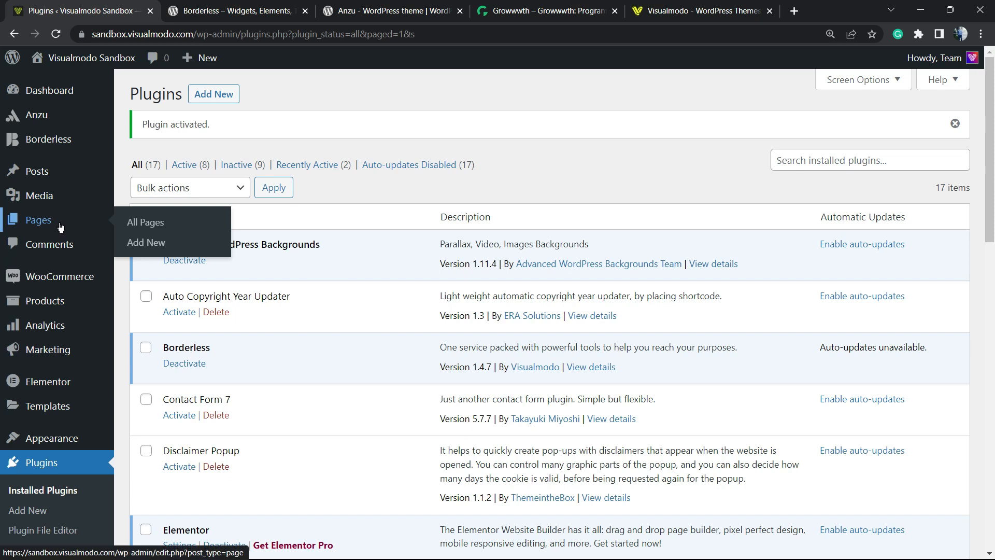
mouse_move(145, 222)
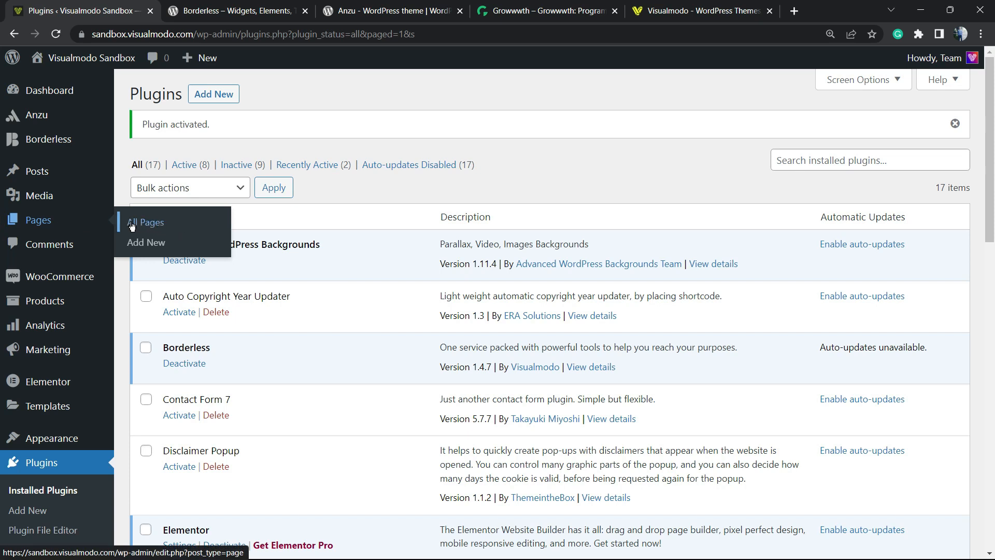
mouse_move(146, 243)
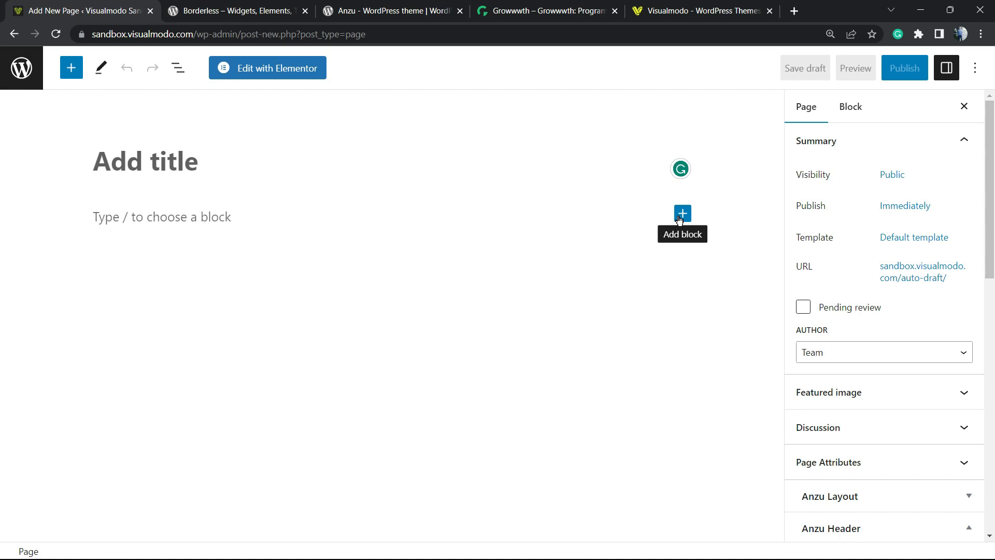
- Add a Background (AWB) block holding an empty Heading, then switch to the Anzu theme tab
left_click(682, 213)
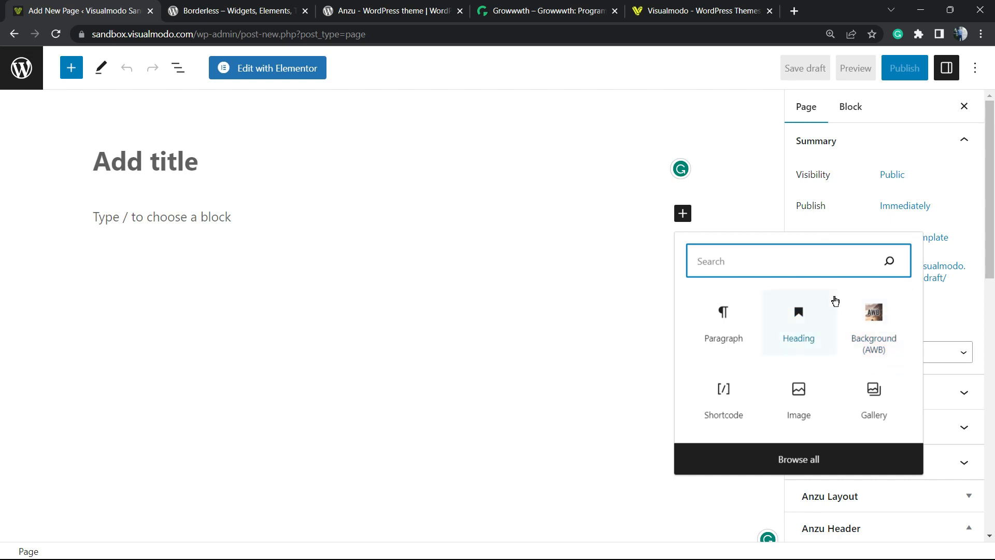
left_click(873, 321)
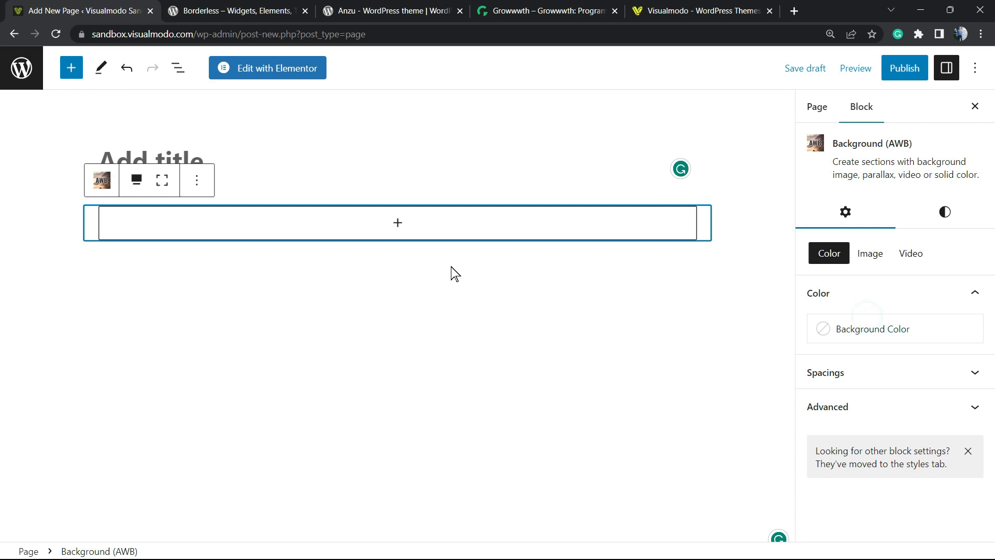
mouse_move(346, 239)
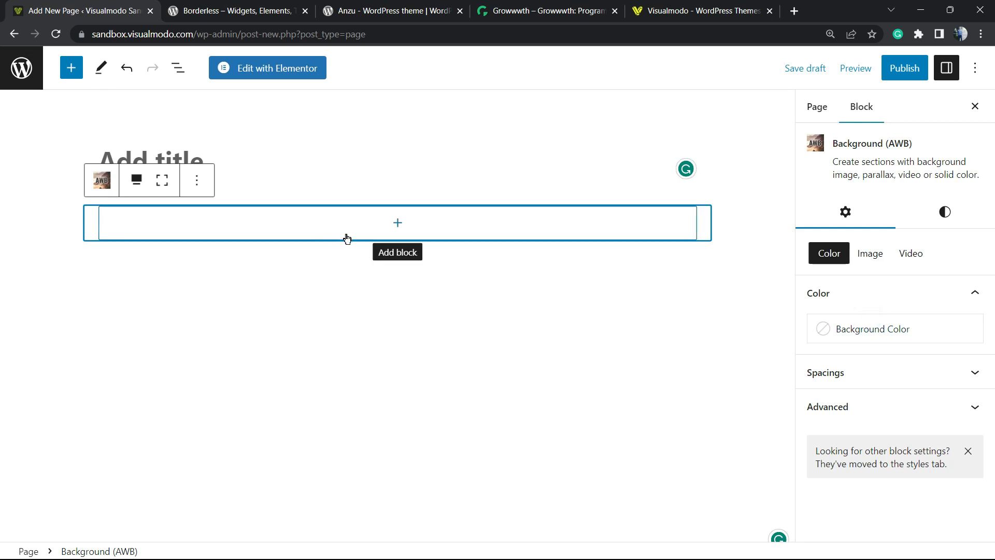
mouse_move(404, 230)
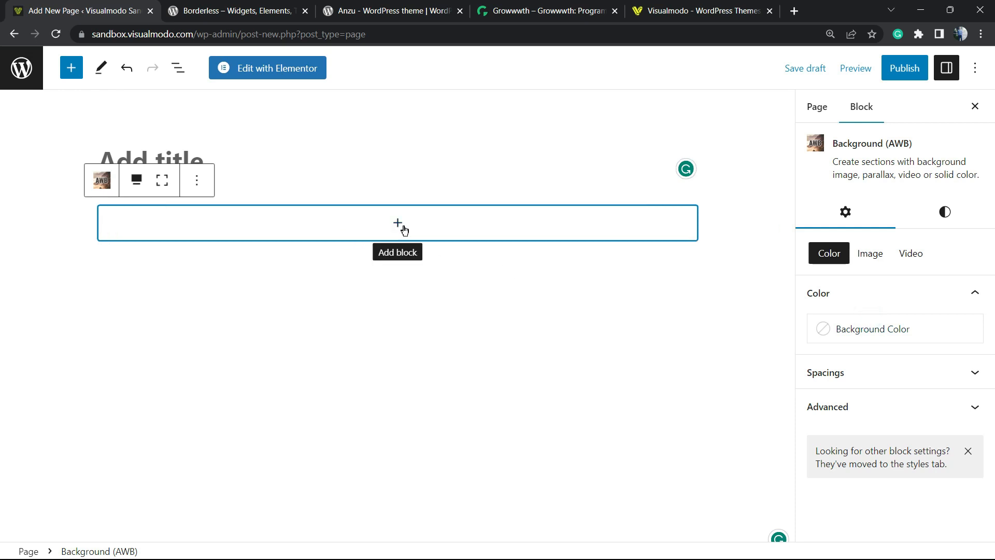
left_click(397, 222)
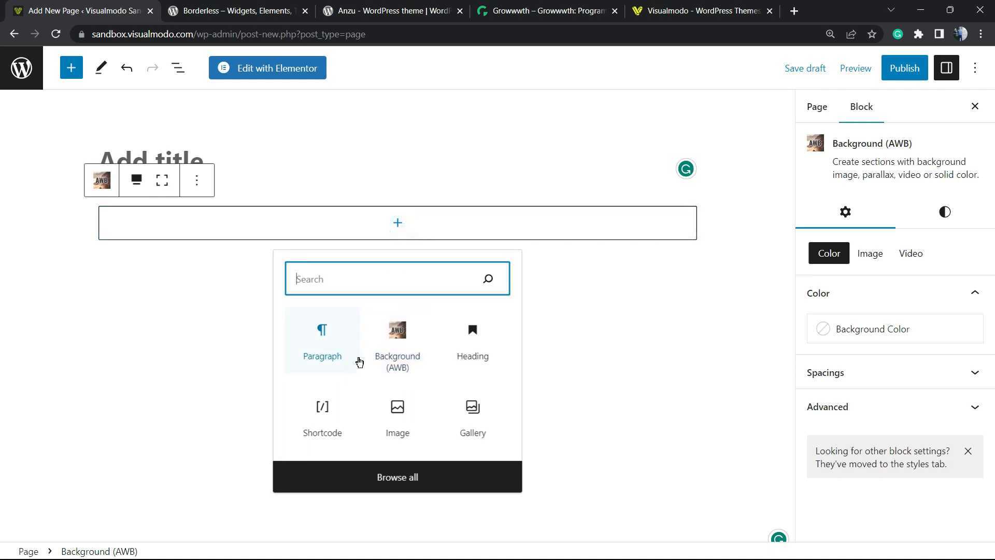
left_click(472, 343)
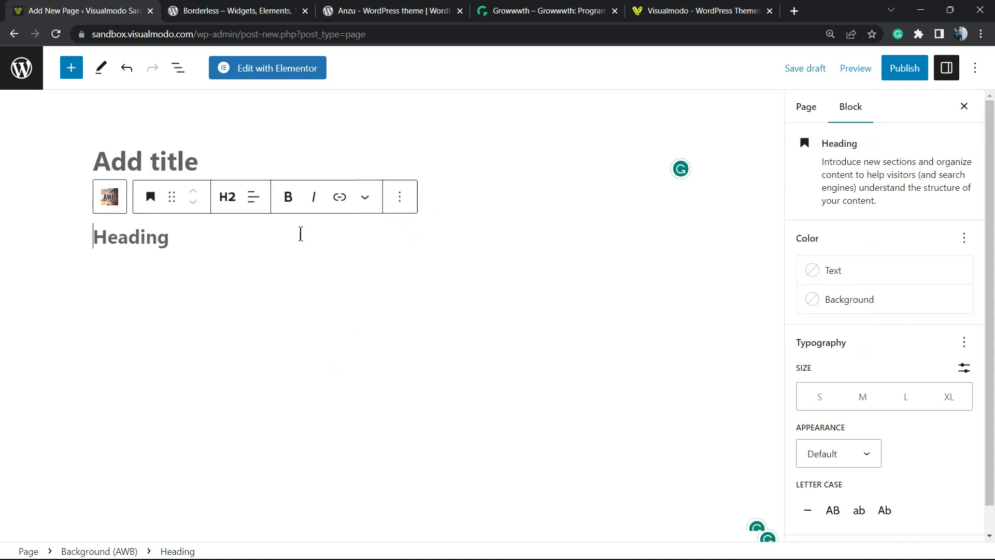
left_click(392, 11)
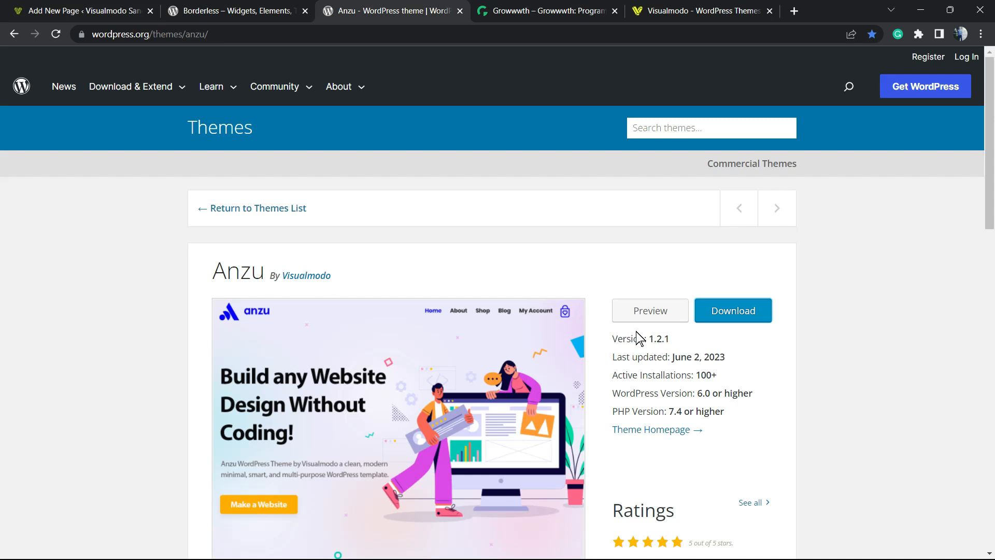
- Type 'Anzu' into the heading and copy the Anzu theme's description
double_click(238, 269)
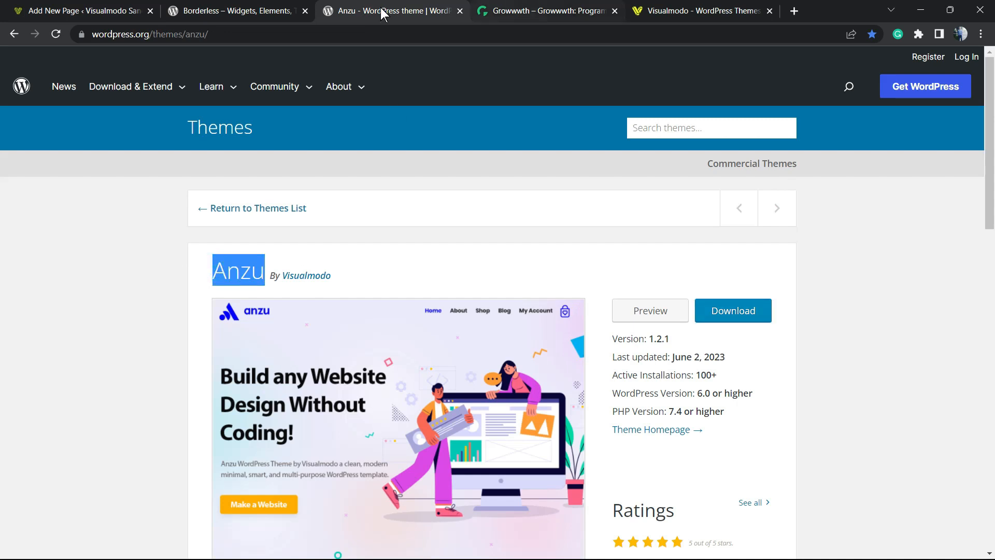
left_click(76, 11)
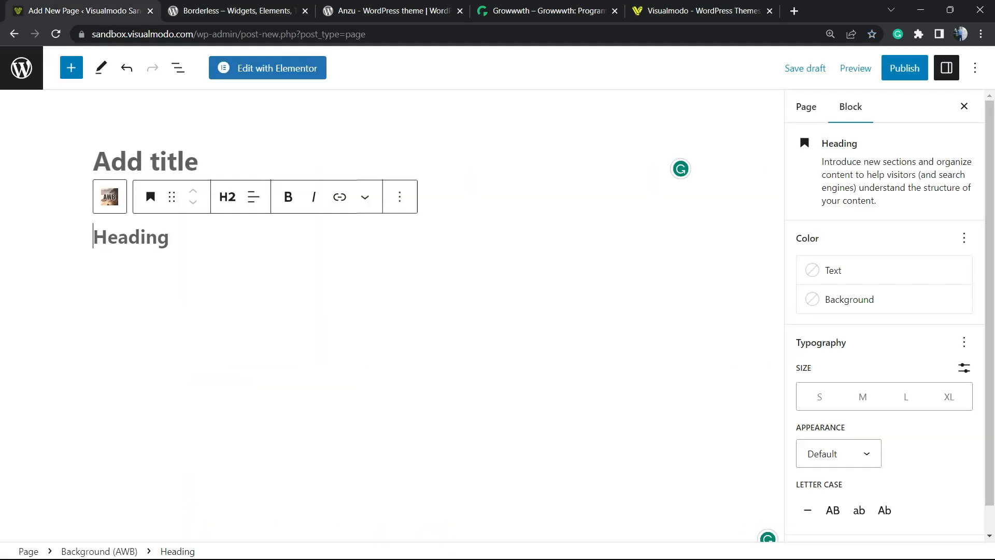
type("Anzu")
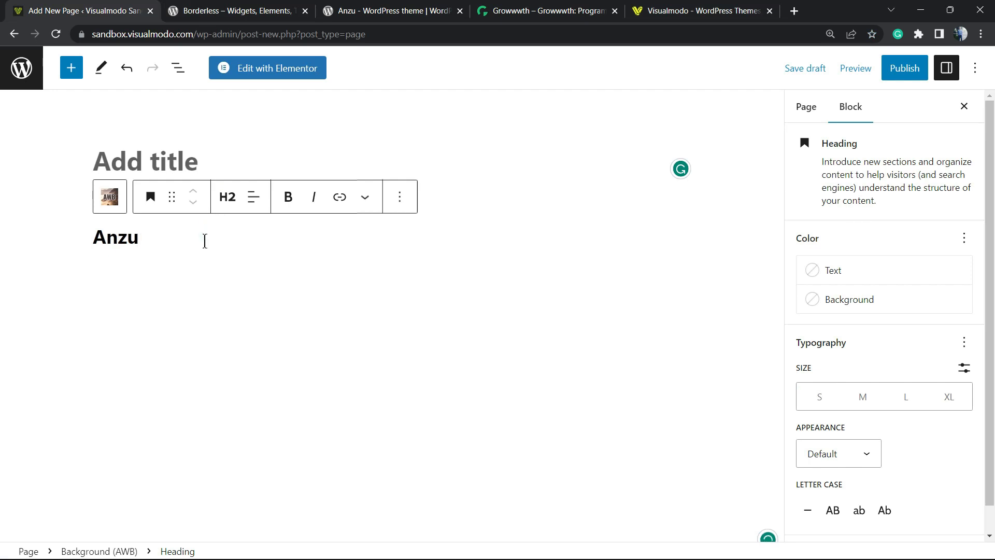
left_click(391, 11)
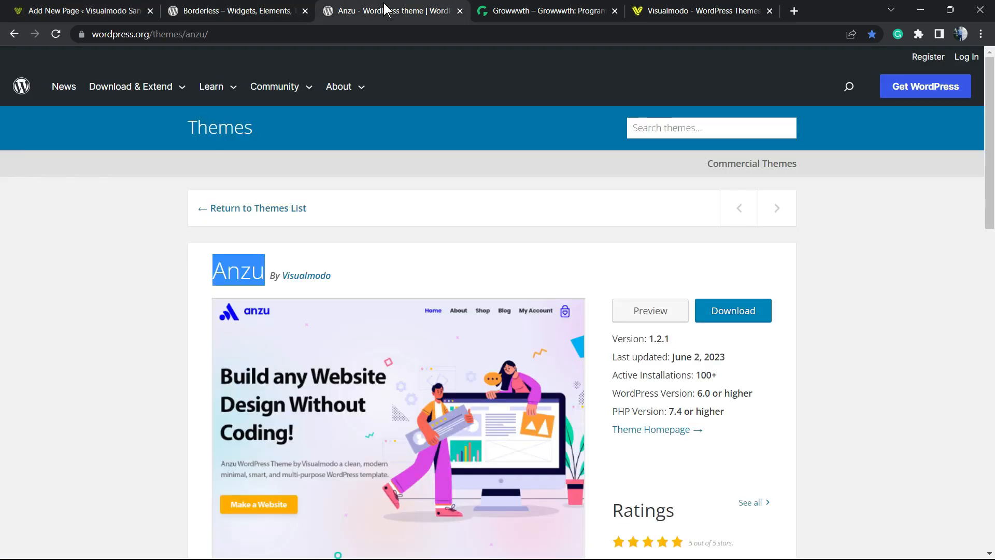
scroll("down", 3)
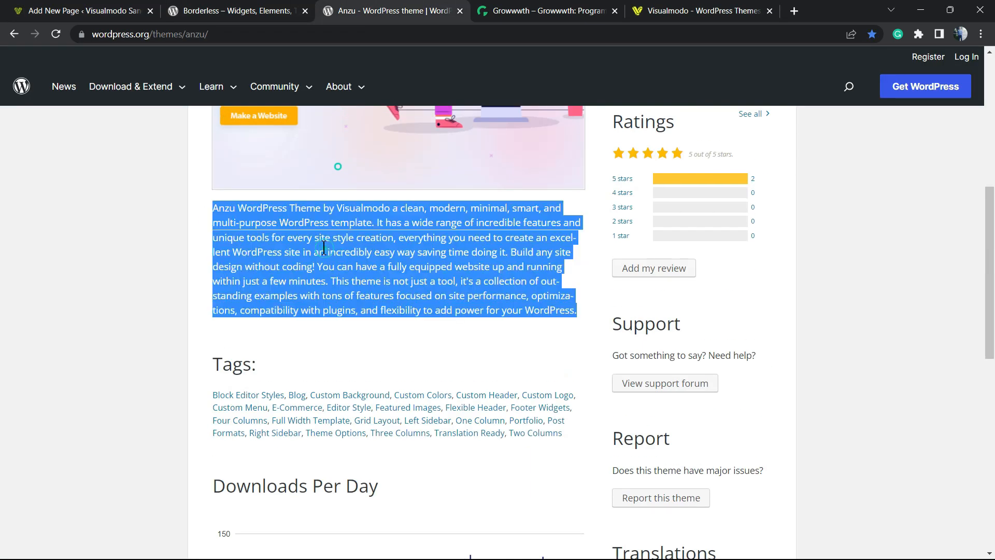
left_click(79, 11)
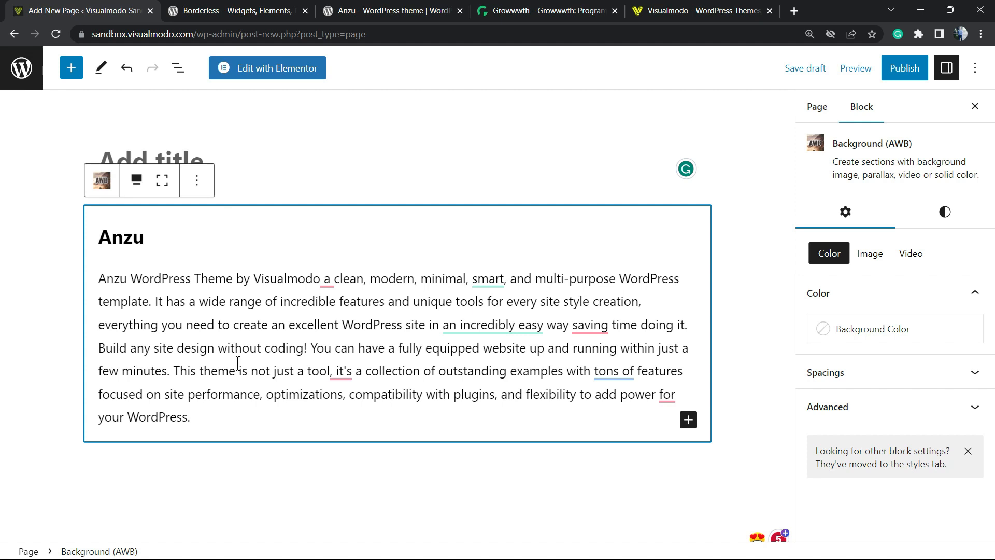
mouse_move(102, 180)
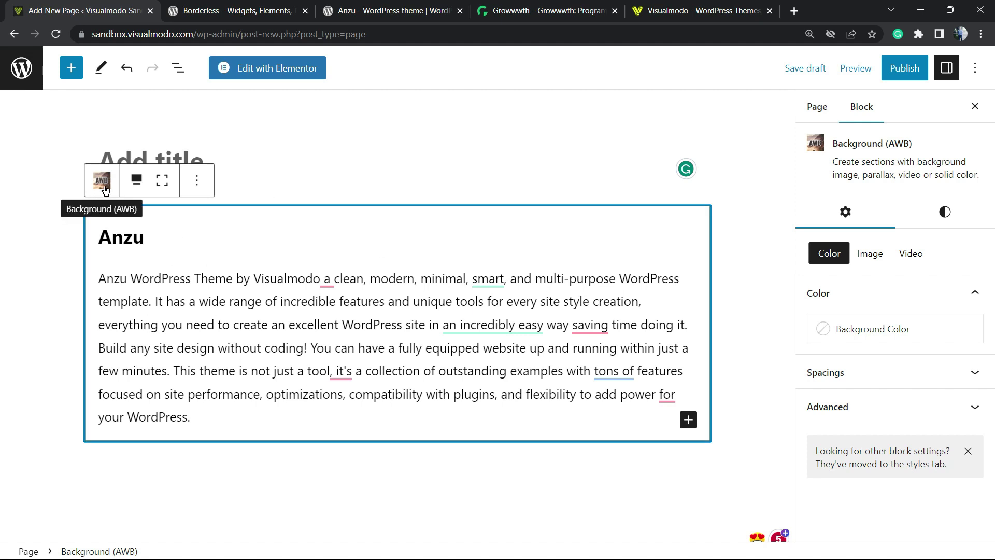
mouse_move(135, 180)
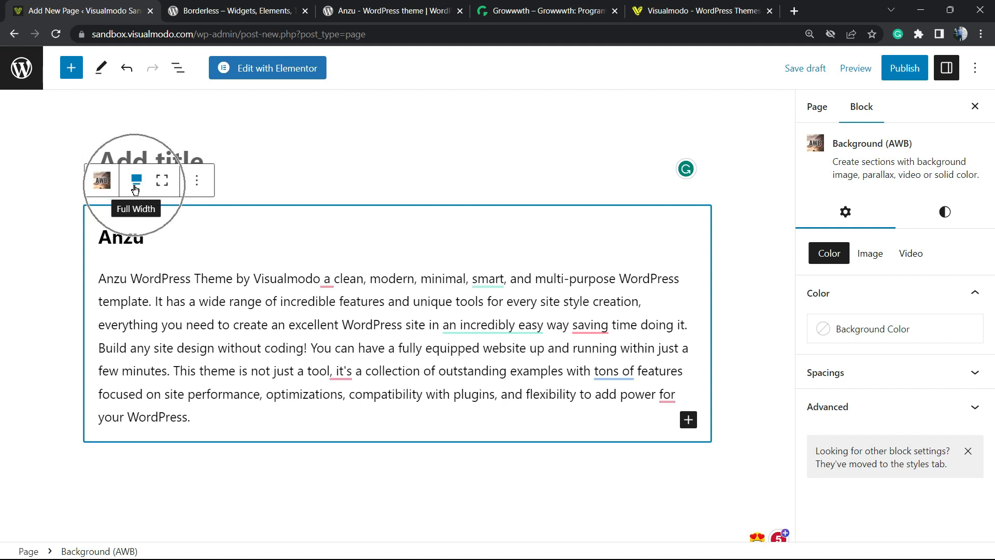
- Set the Background (AWB) section to Full Width alignment
left_click(136, 180)
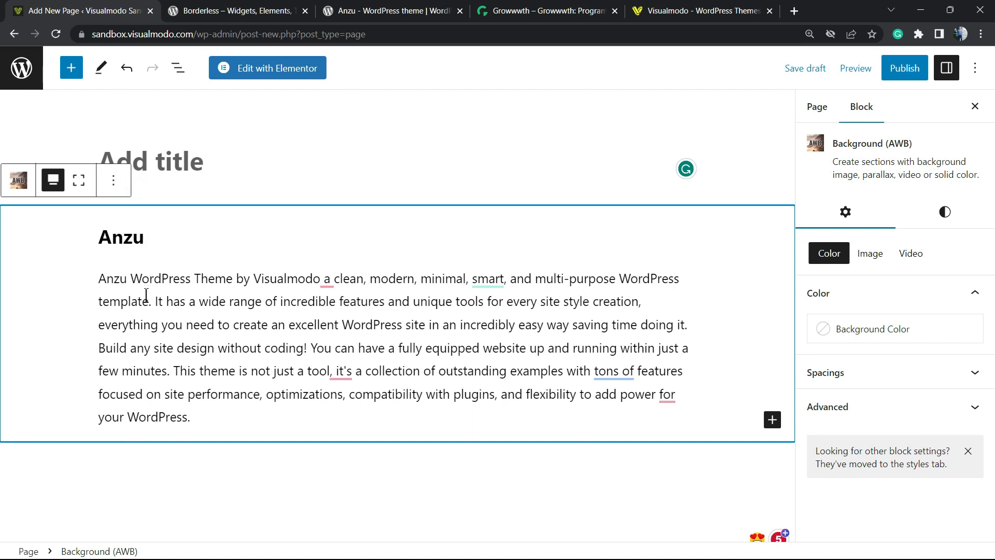
mouse_move(283, 266)
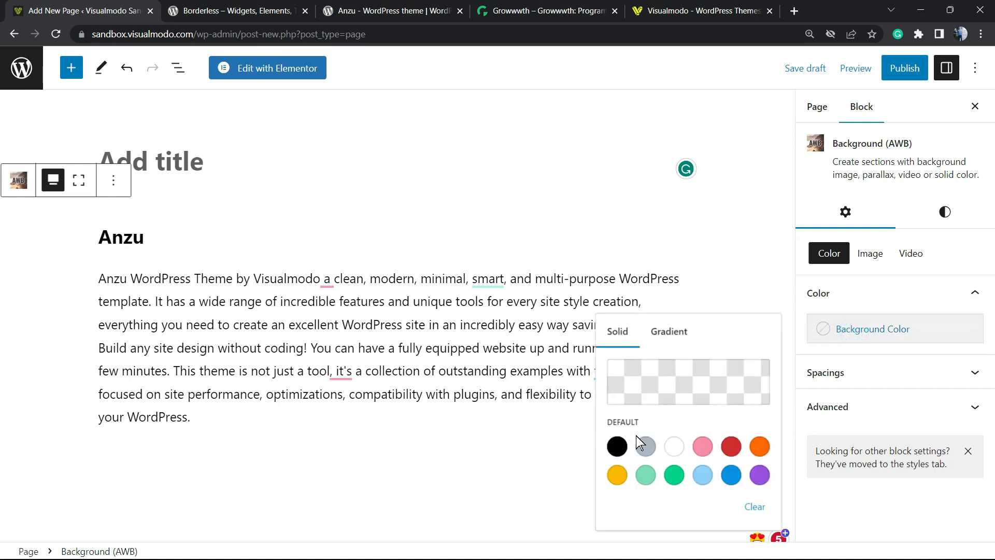
- Apply the light grey gradient preset as the section's background
left_click(644, 446)
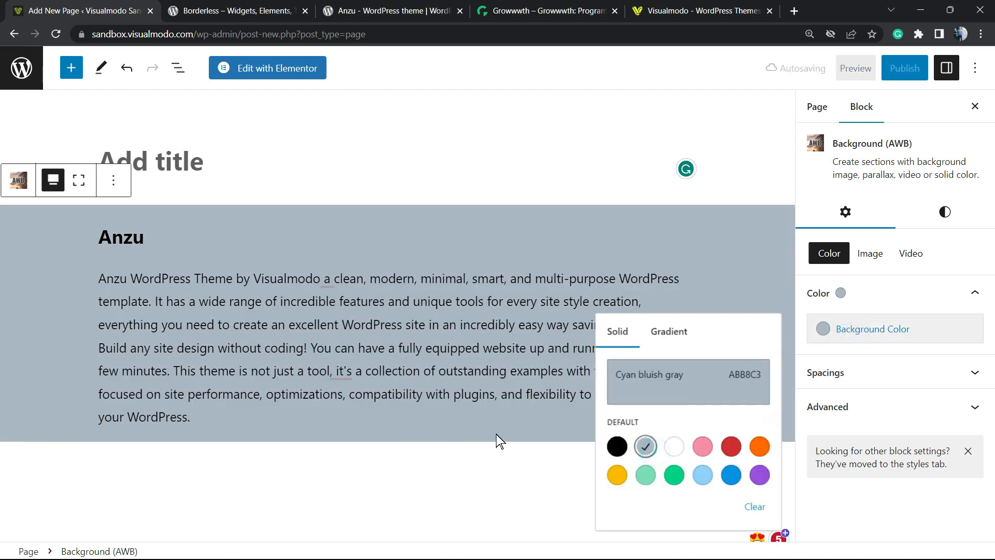
left_click(687, 381)
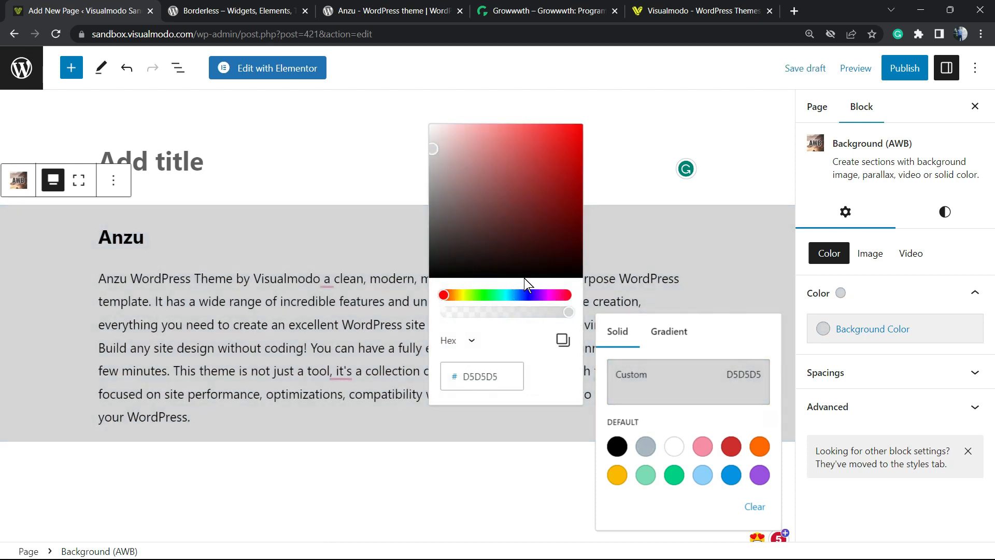
left_click(668, 331)
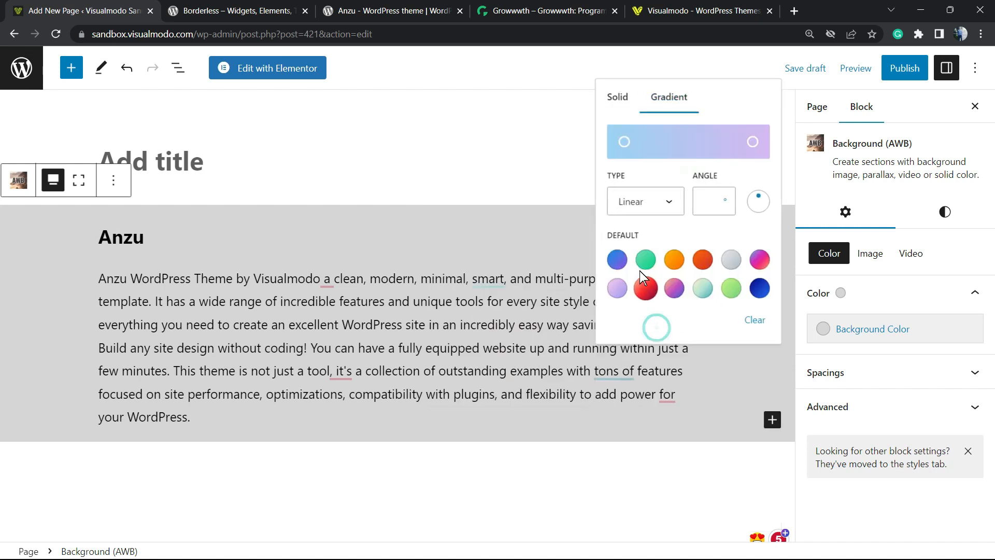
left_click(616, 288)
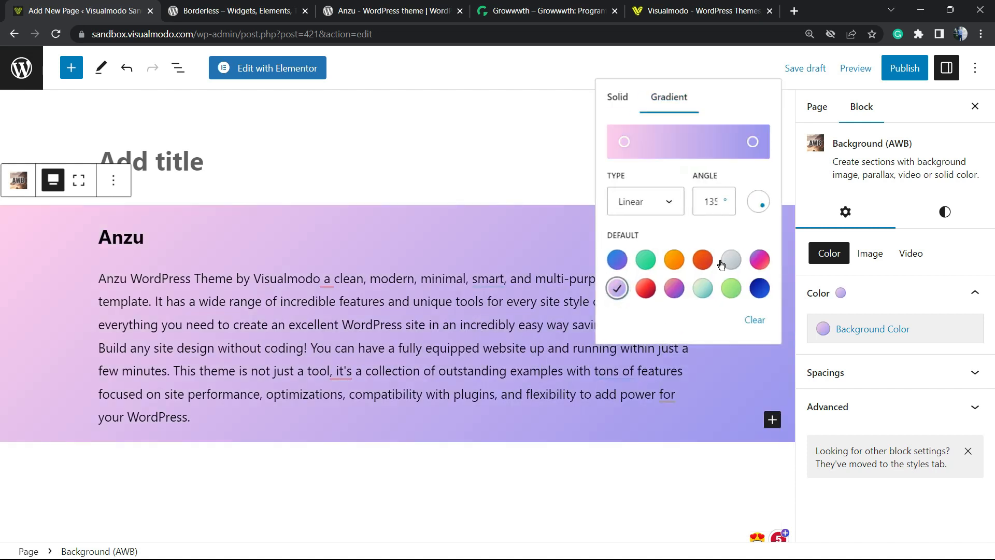
left_click(729, 259)
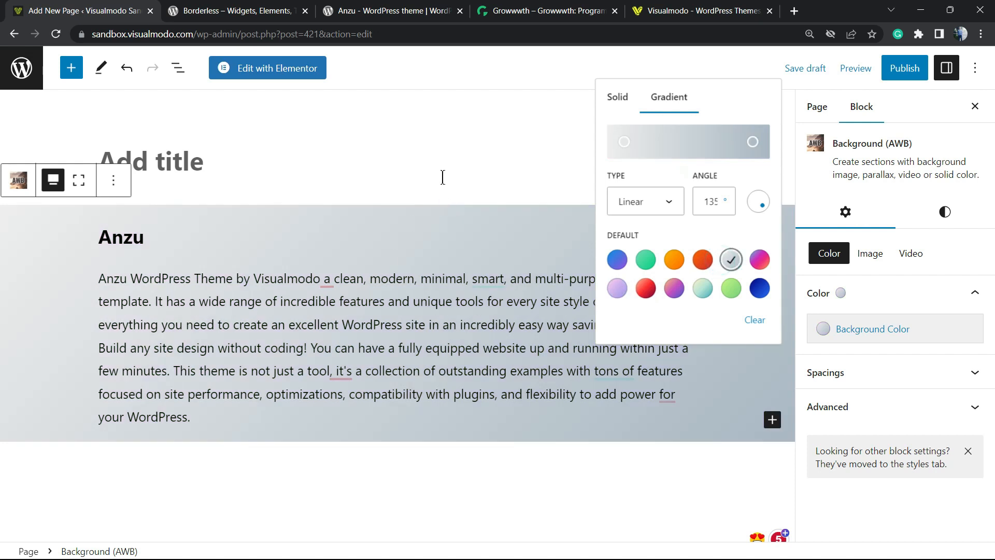
left_click(116, 237)
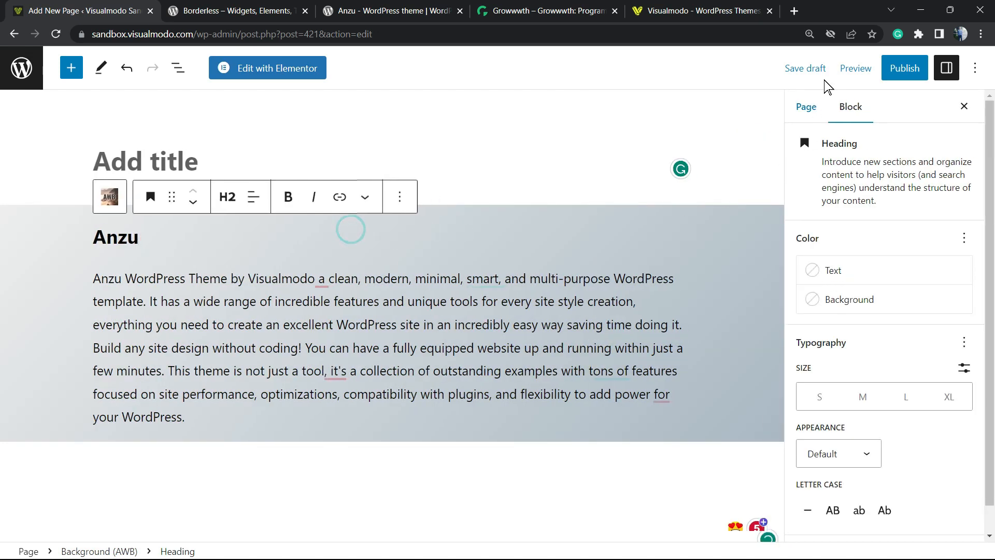
- Preview the page with the grey gradient section
left_click(855, 67)
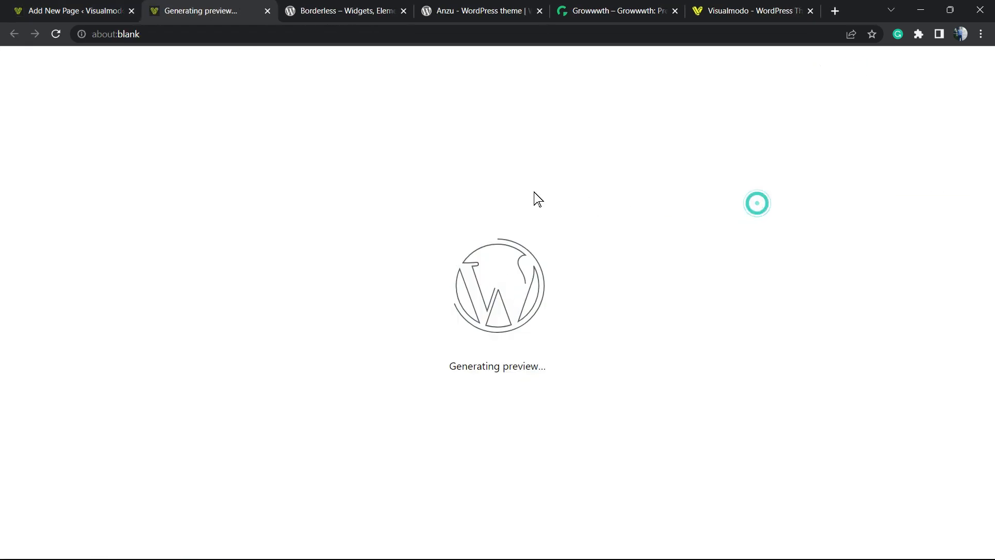
mouse_move(341, 220)
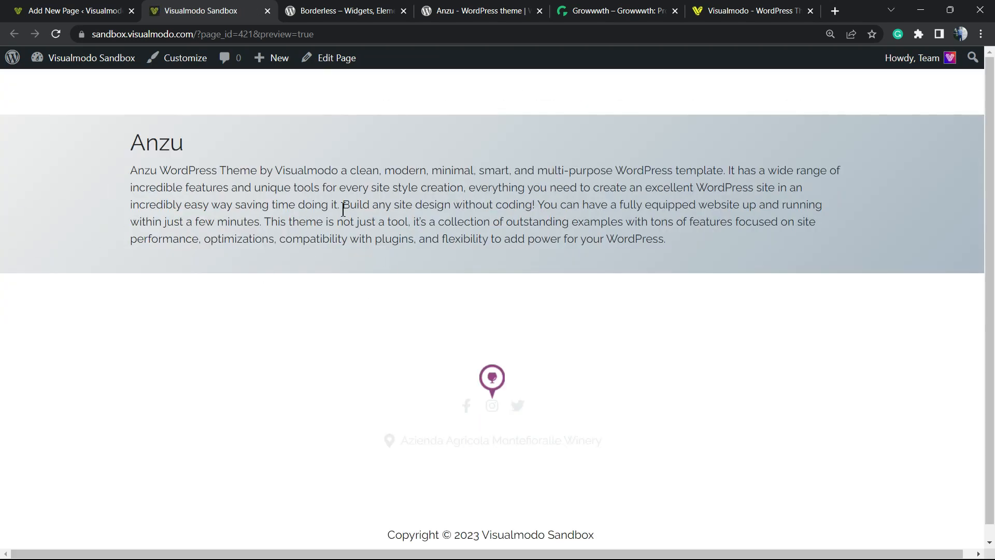
mouse_move(599, 153)
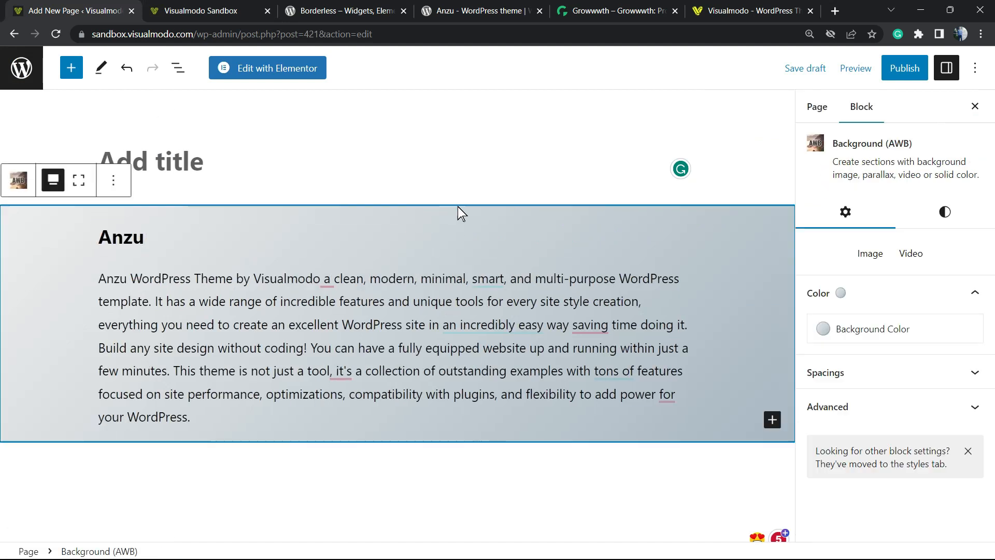
- Insert a 100px Spacer block and move it above the Anzu heading
left_click(116, 237)
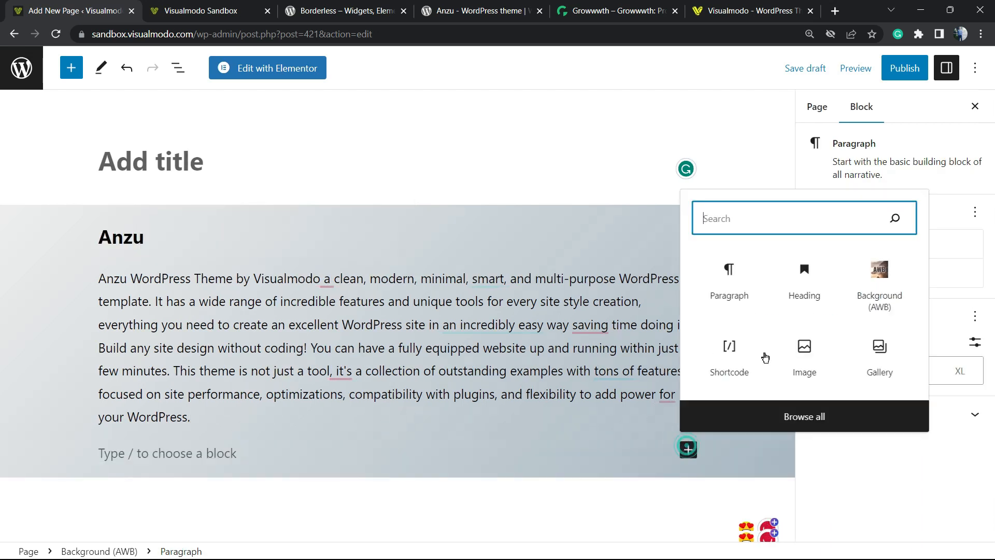
type("s")
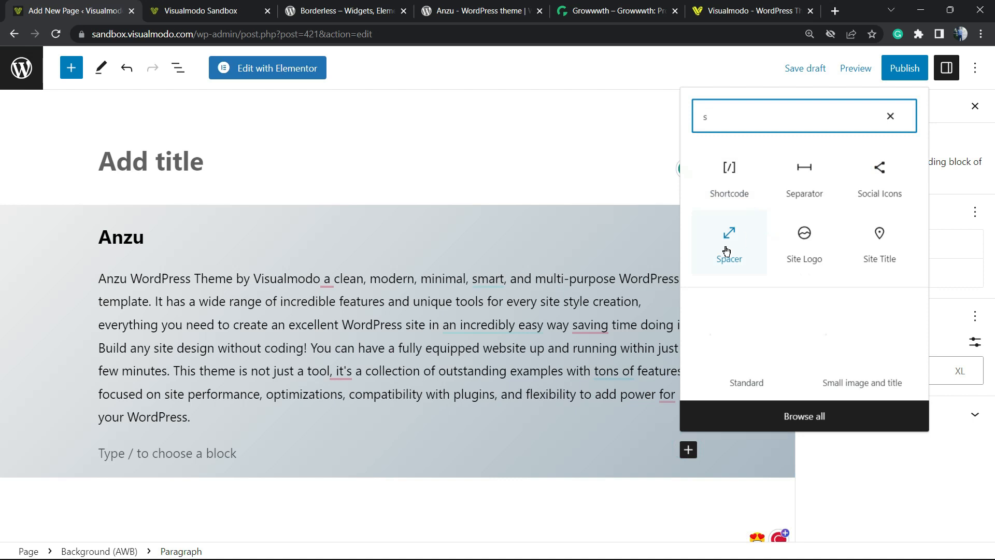
left_click(729, 241)
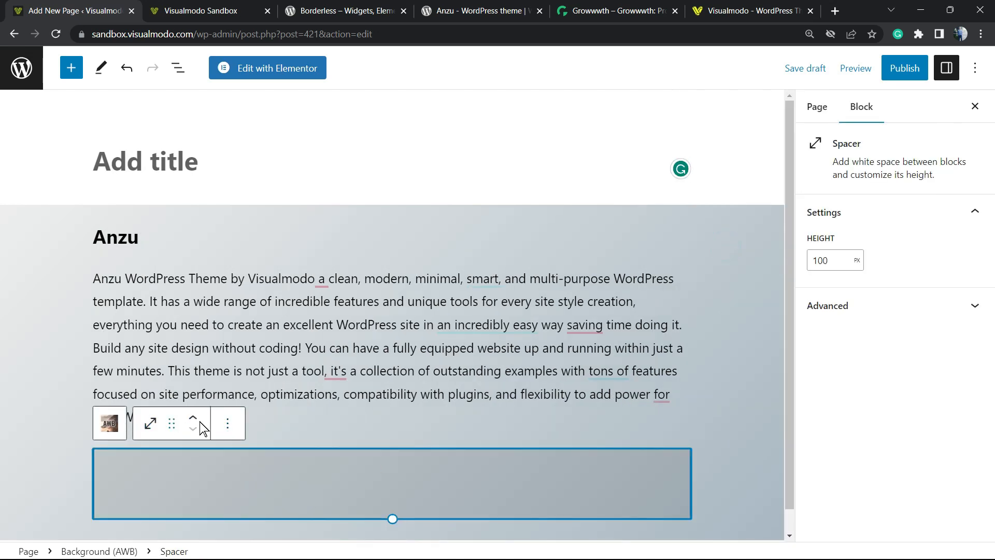
left_click(227, 423)
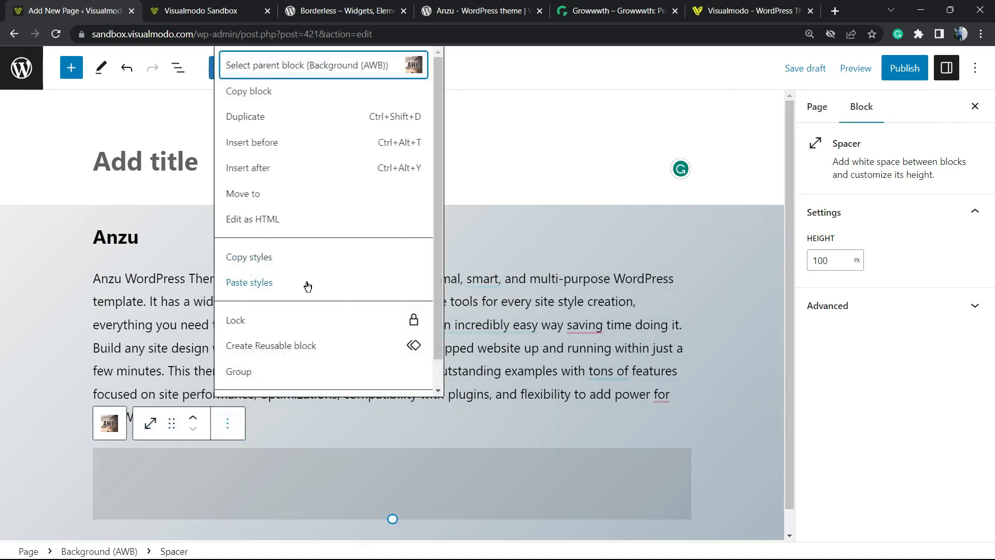
mouse_move(292, 148)
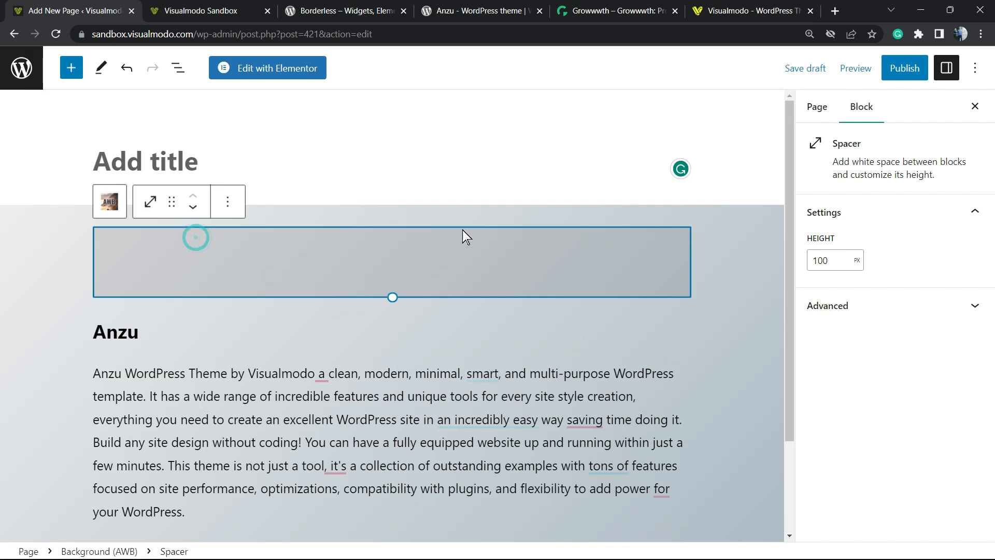
left_click(855, 67)
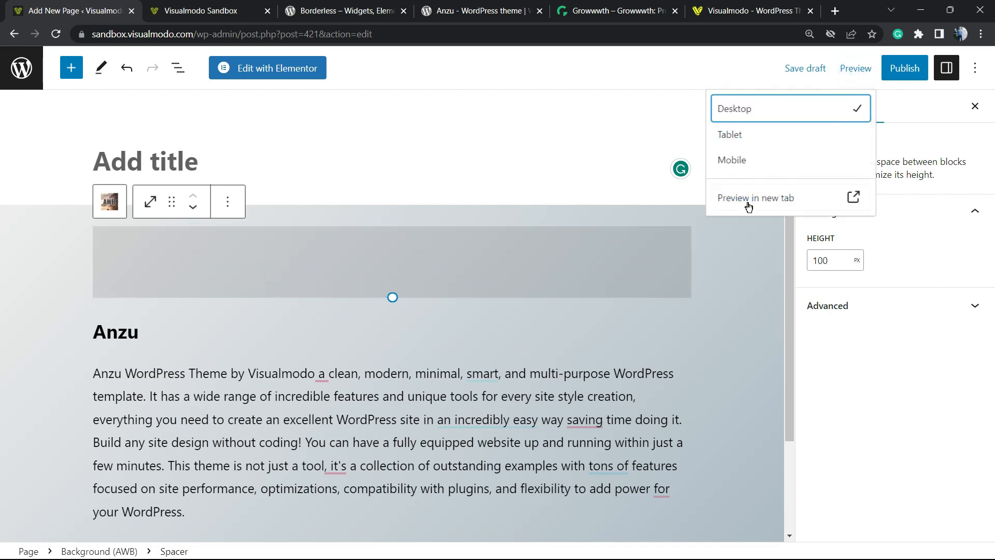
- Preview the page in a new tab to check the added top spacing
left_click(755, 197)
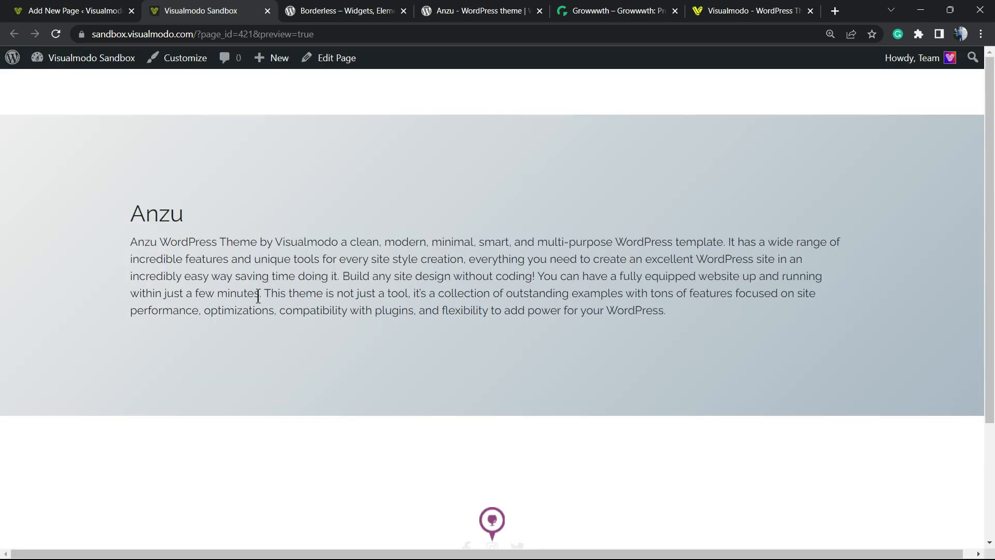
mouse_move(258, 295)
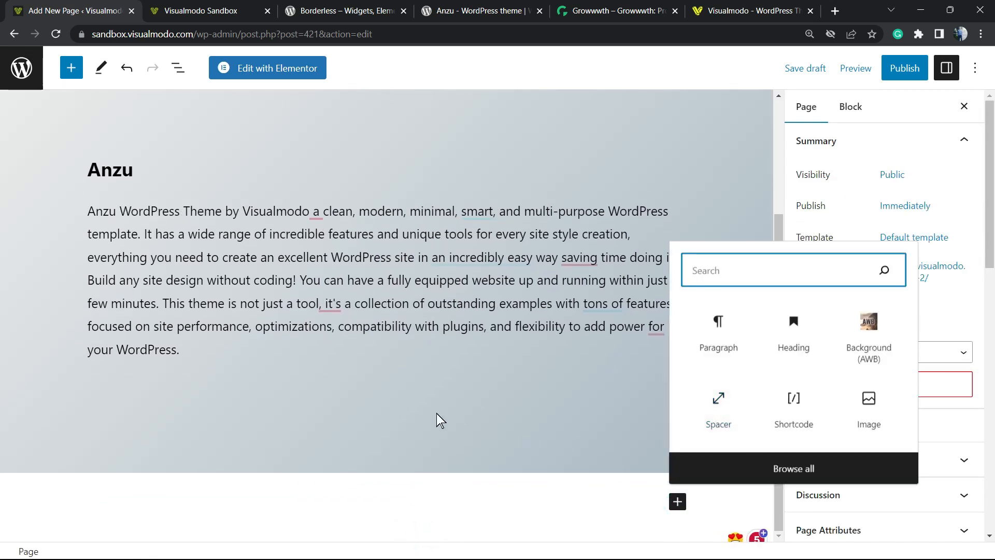
mouse_move(798, 470)
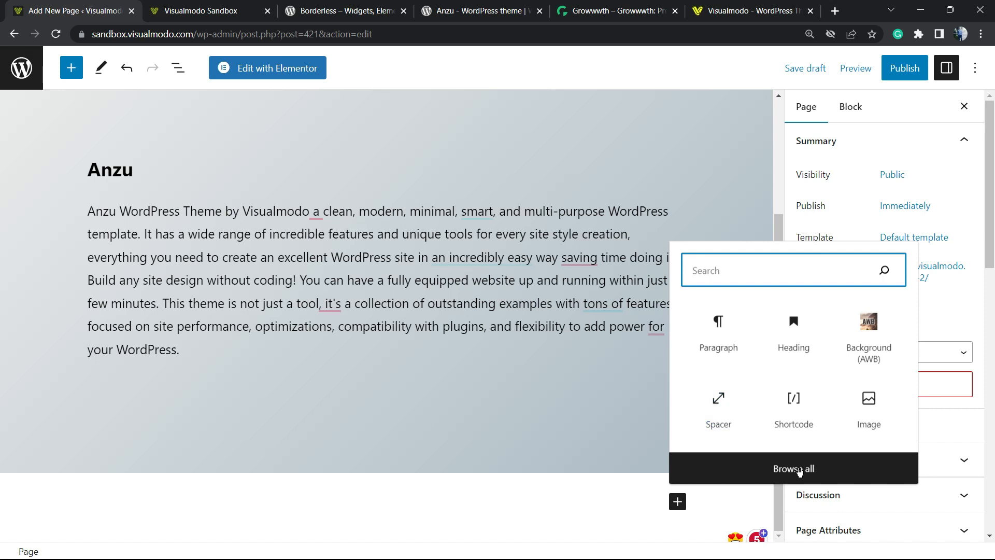
- Insert the 'Three column pricing table' pattern from the Call to Action patterns
left_click(792, 469)
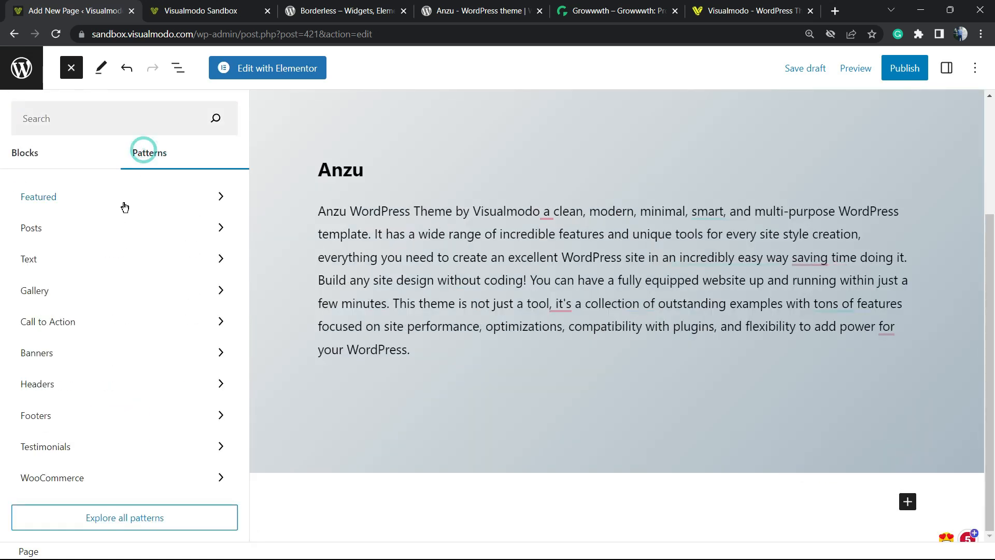
left_click(37, 197)
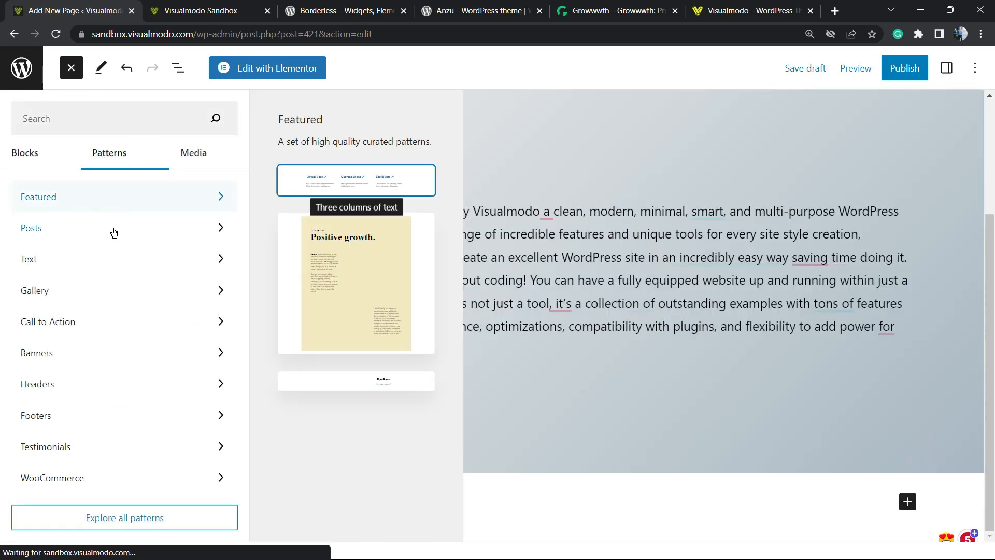
left_click(29, 259)
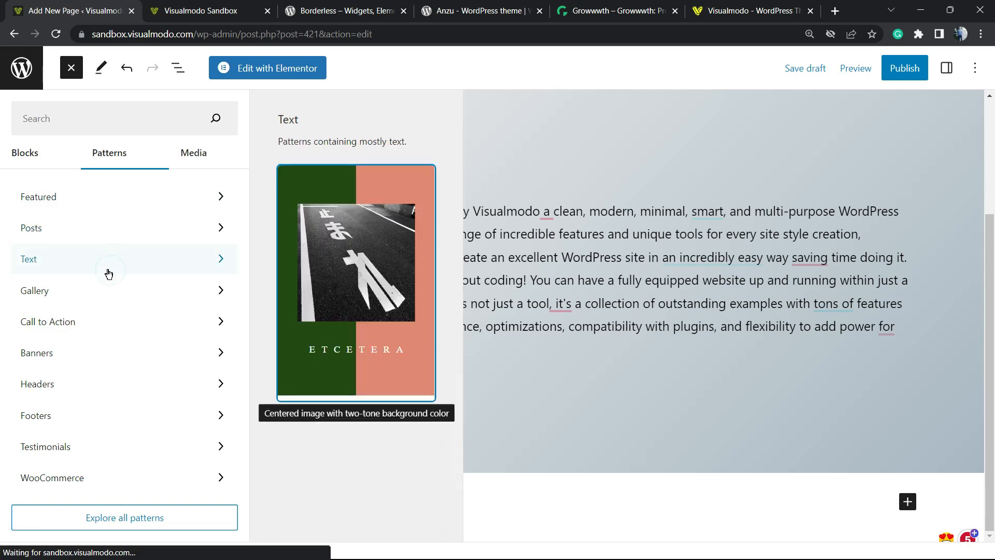
left_click(34, 290)
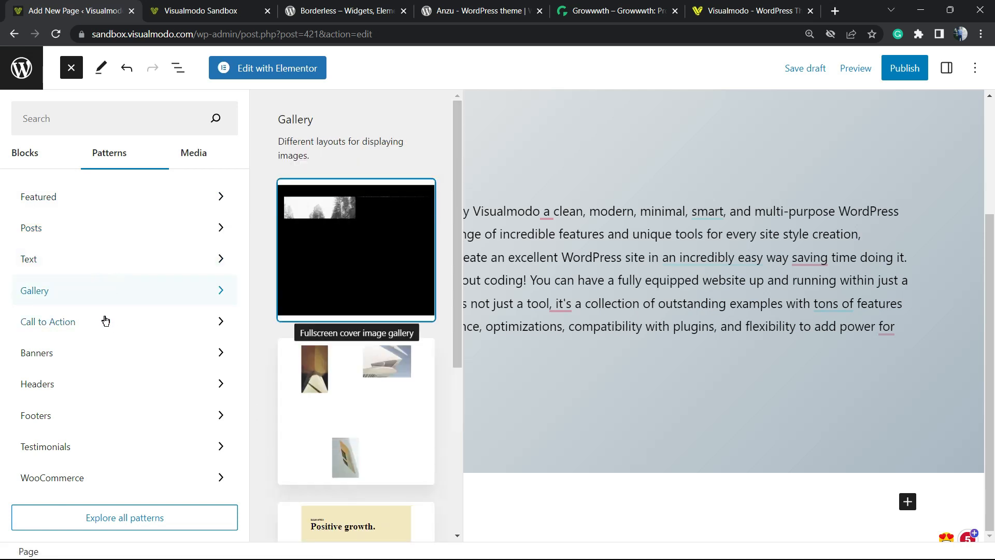
scroll("down", 3)
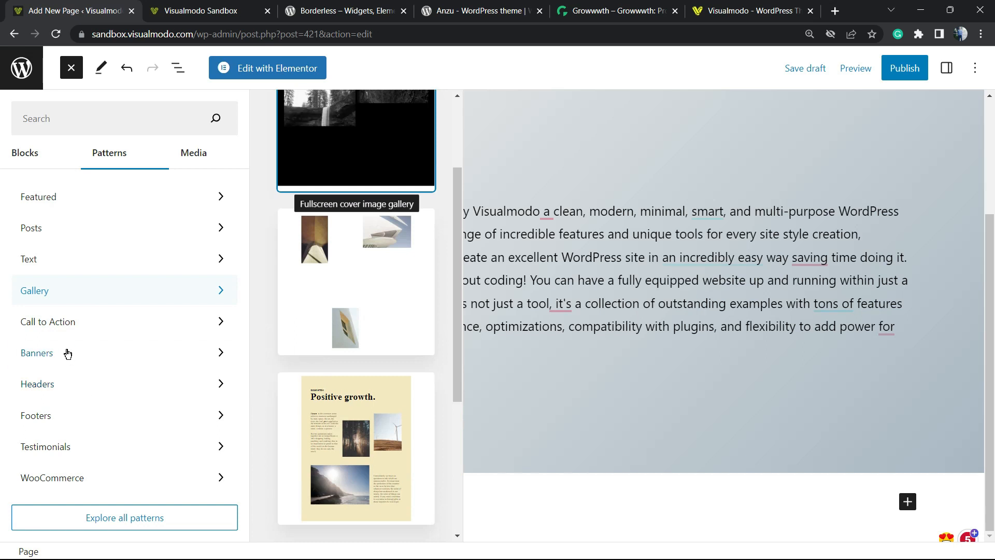
left_click(48, 321)
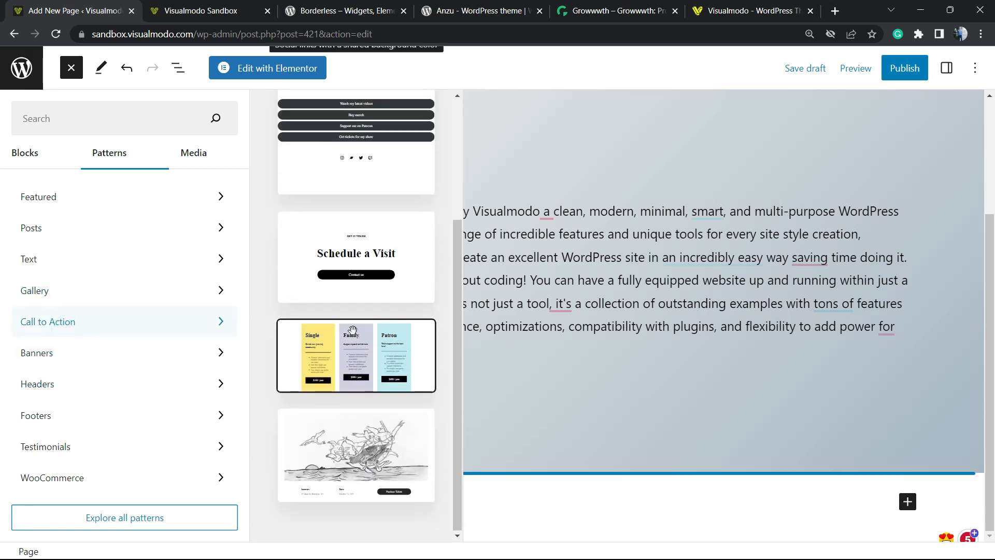
mouse_move(345, 347)
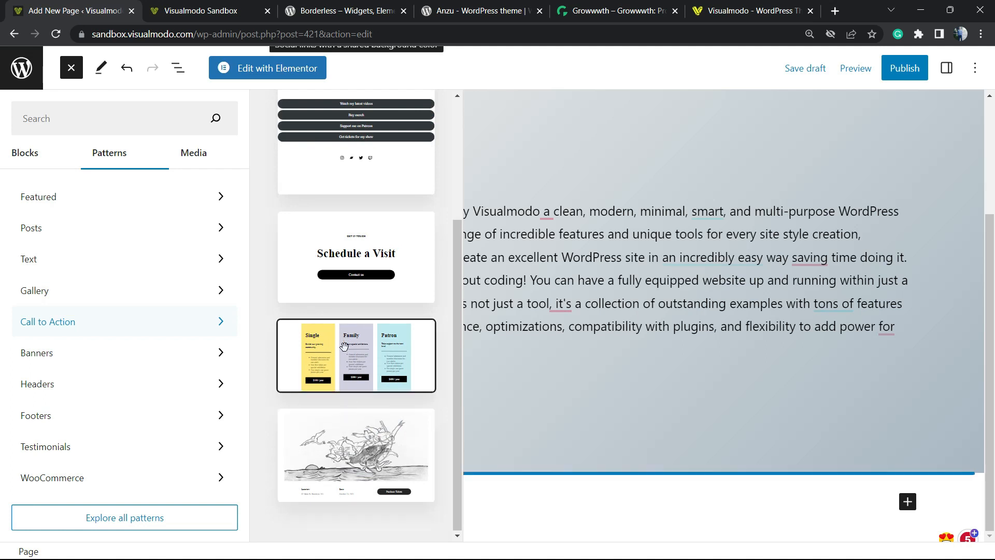
left_click(355, 354)
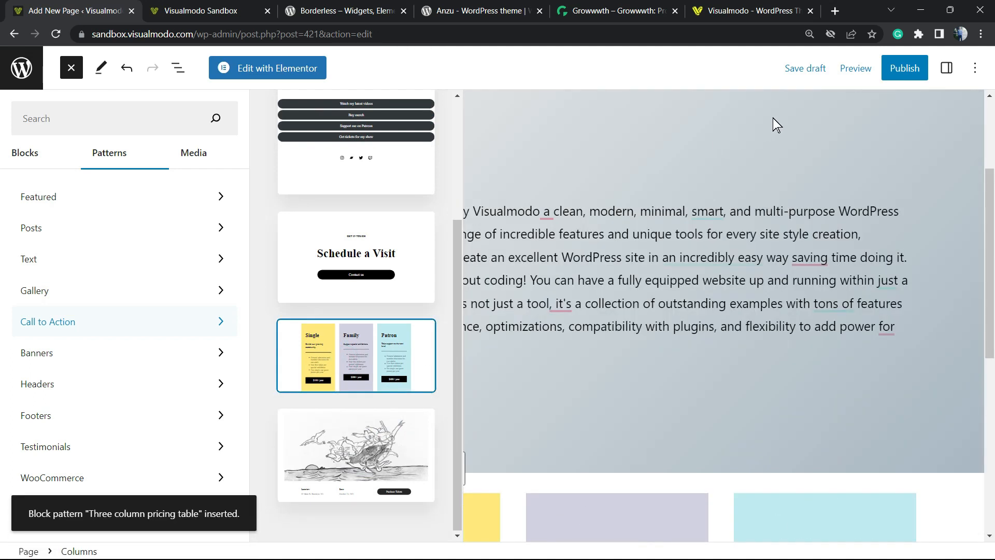
left_click(70, 68)
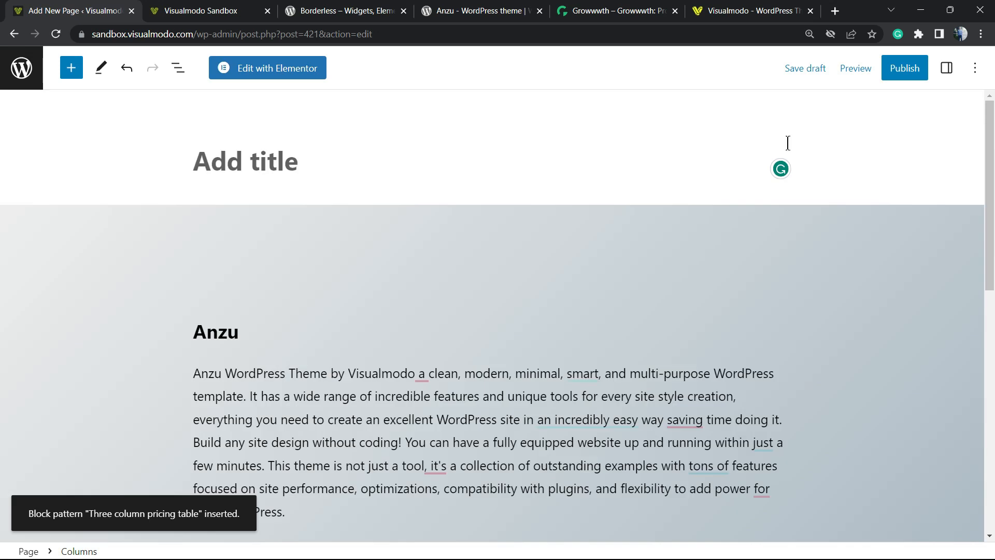
- Preview the draft page with the Single, Family and Patron pricing columns in a new tab
left_click(855, 68)
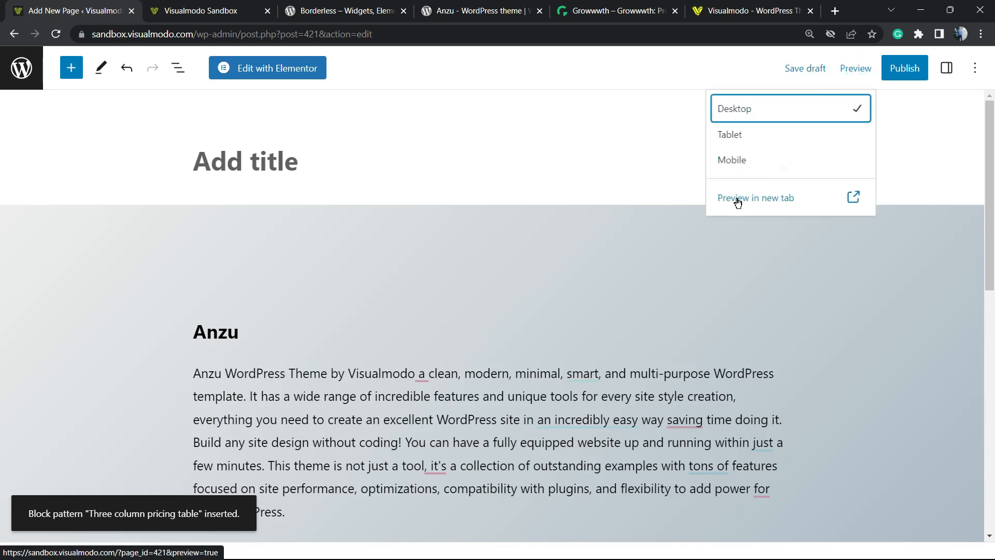
left_click(755, 198)
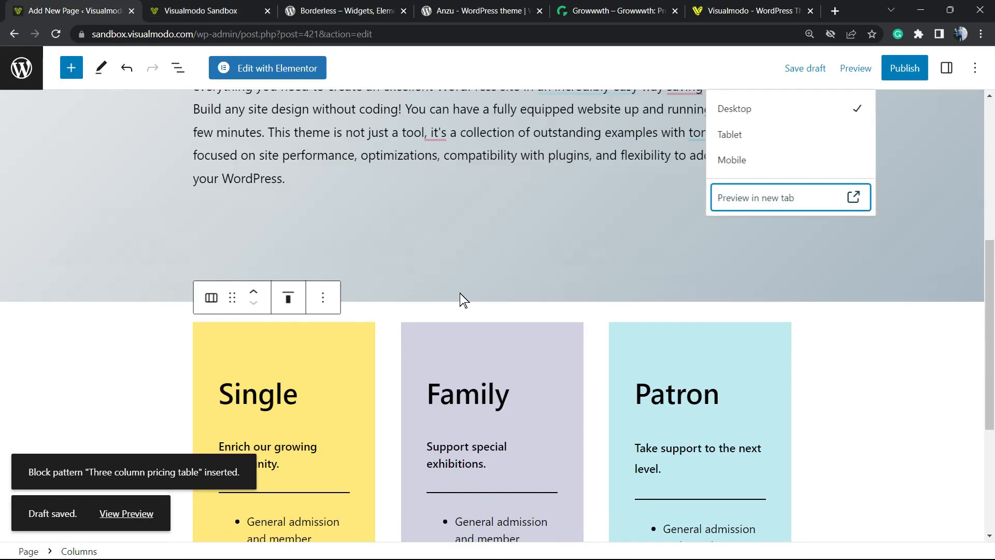
- Insert a Spacer block above the three-column pricing table and view the refreshed page preview
left_click(463, 299)
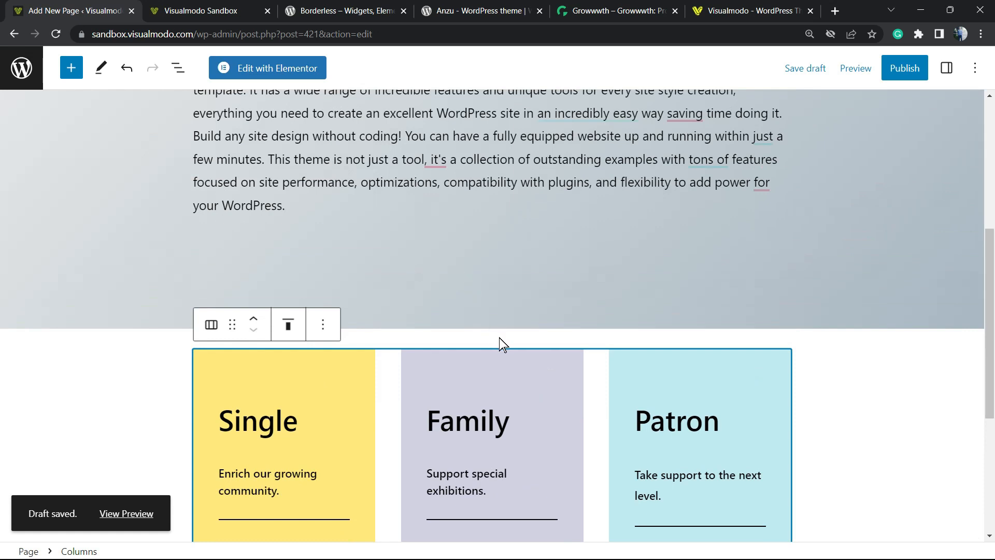
left_click(491, 339)
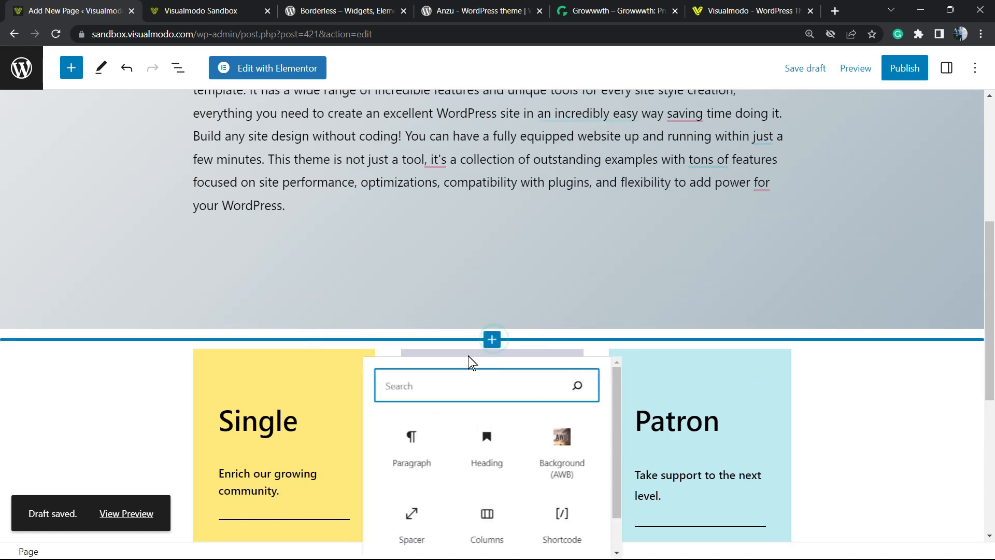
left_click(411, 520)
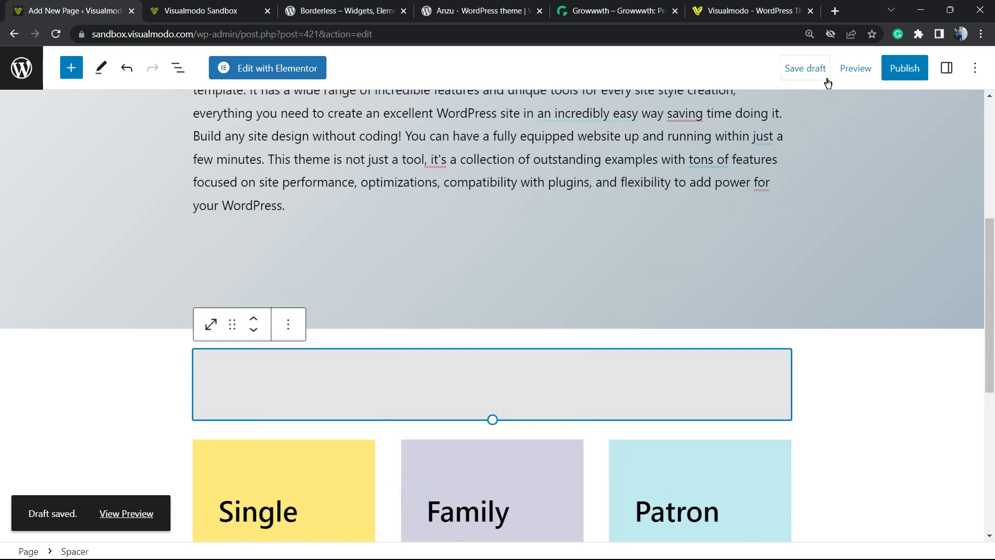
left_click(854, 68)
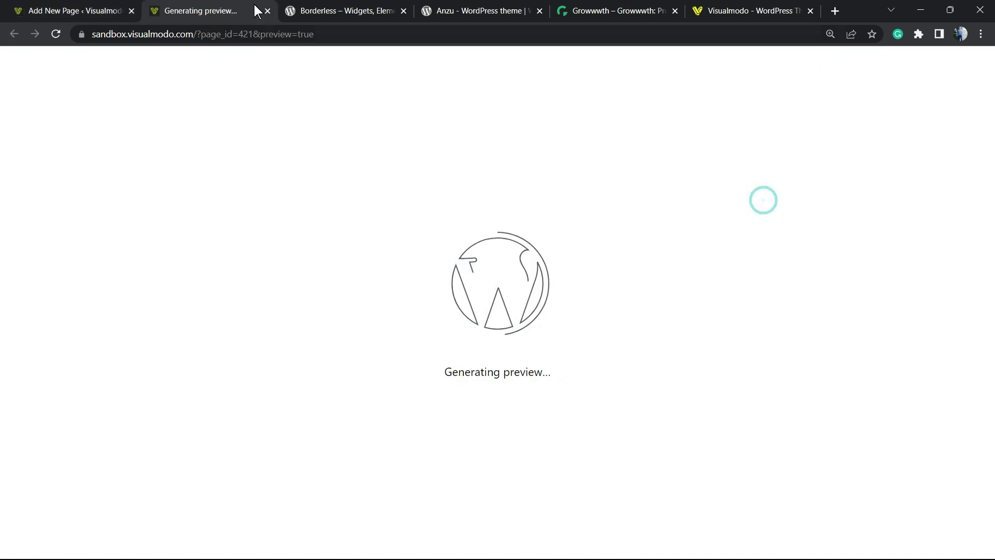
mouse_move(212, 11)
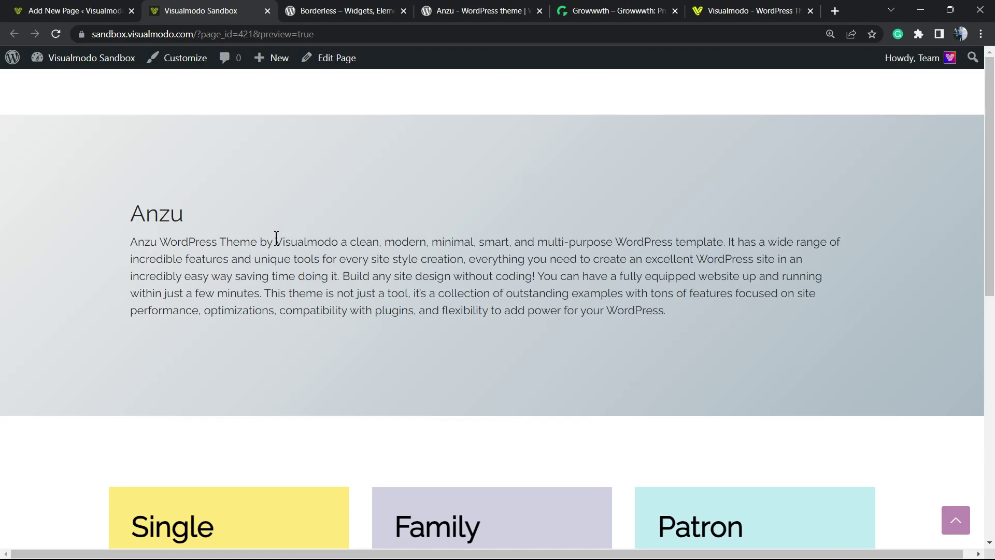
mouse_move(71, 362)
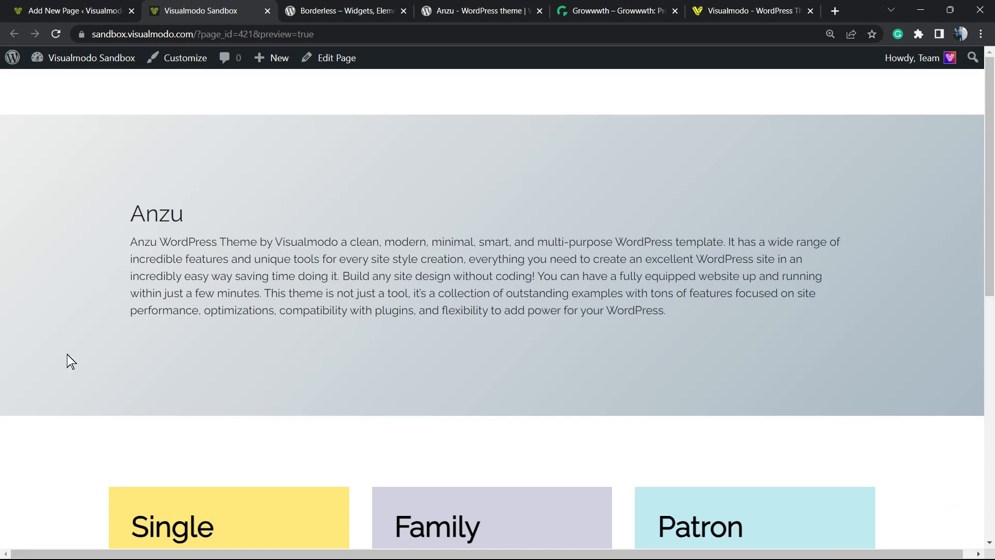
mouse_move(861, 232)
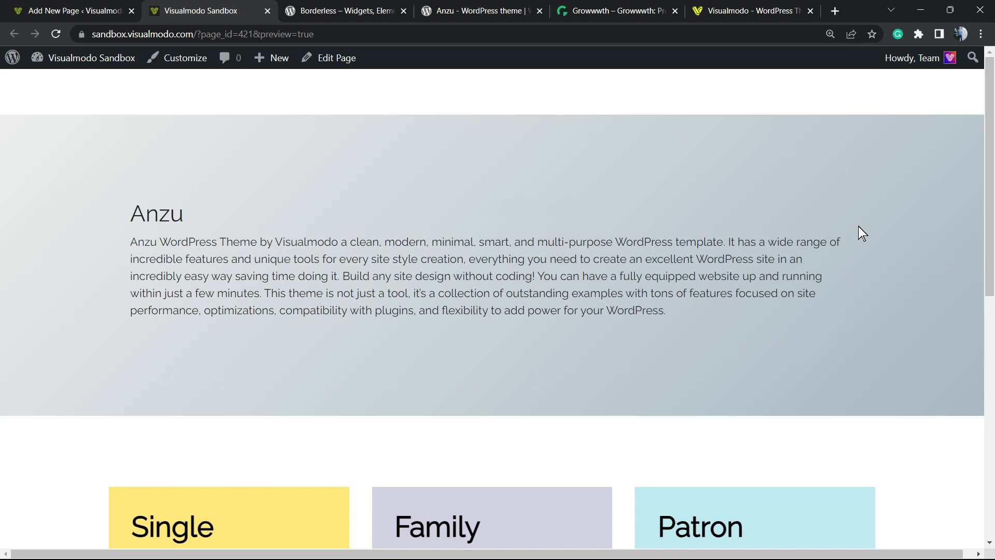
mouse_move(116, 192)
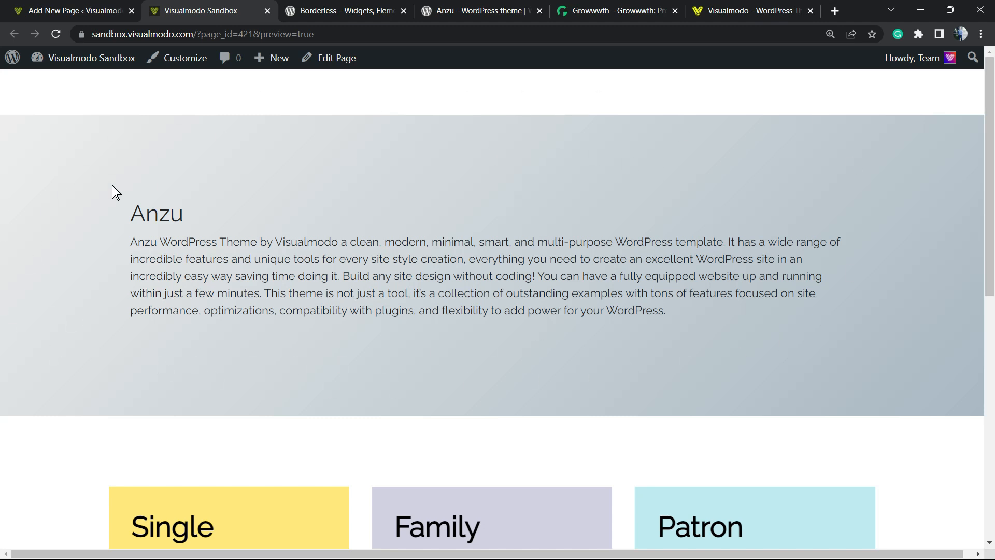
mouse_move(901, 217)
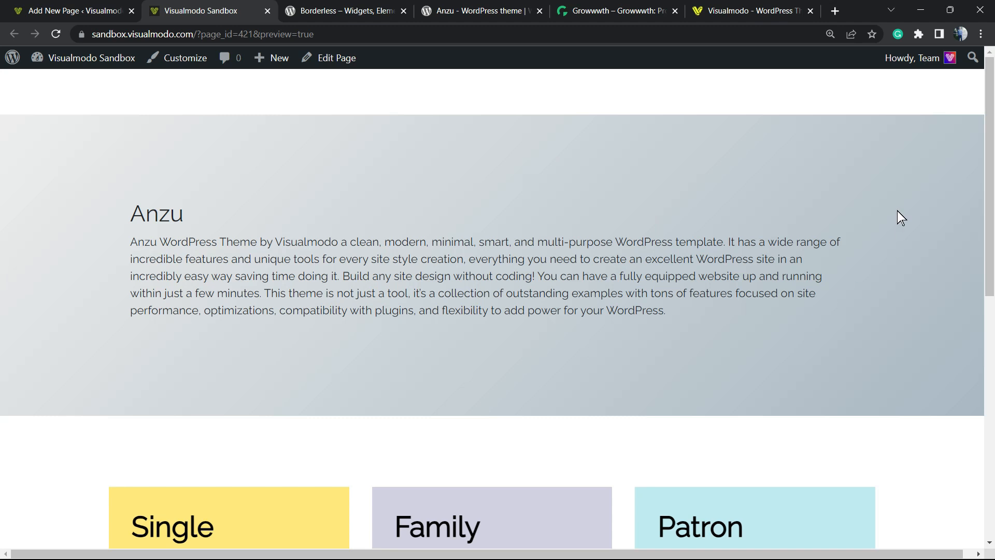
mouse_move(155, 345)
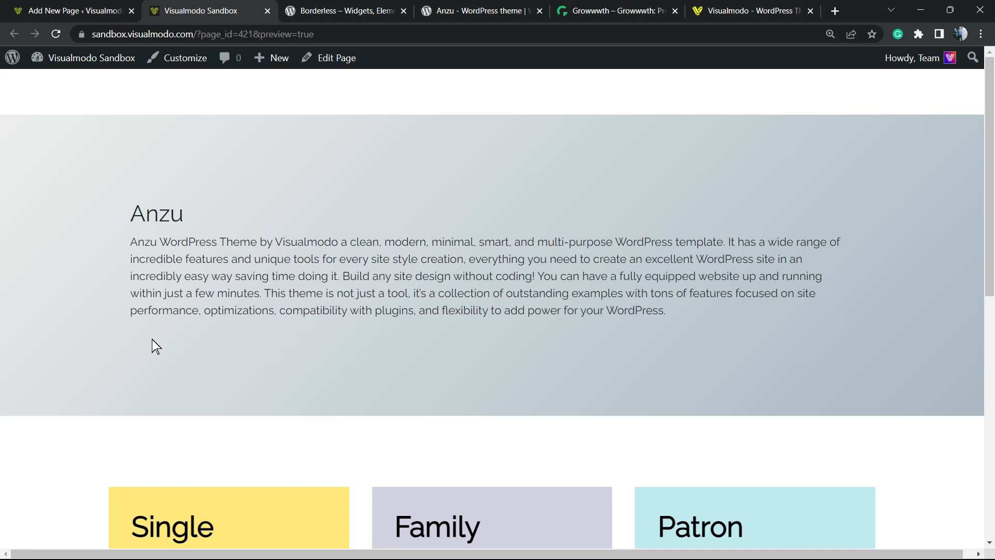
mouse_move(254, 302)
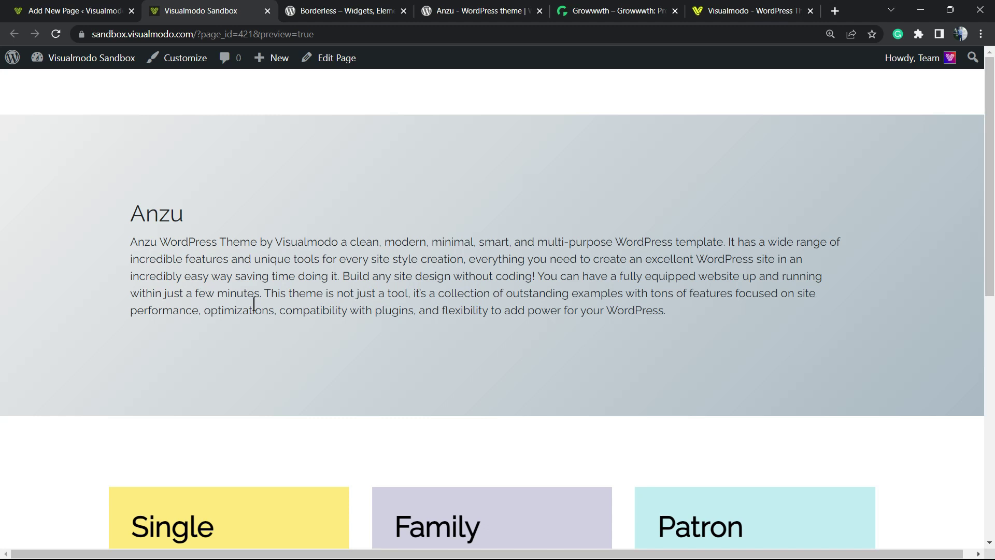
- Visit the Borderless plugin page and the Anzu theme page, selecting the Anzu title, then Growwwth
left_click(342, 11)
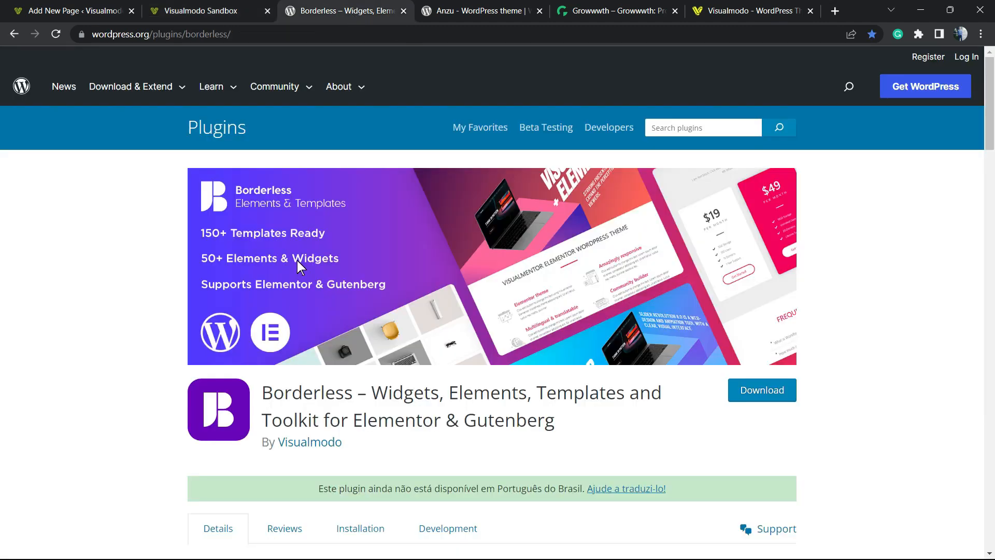
double_click(307, 393)
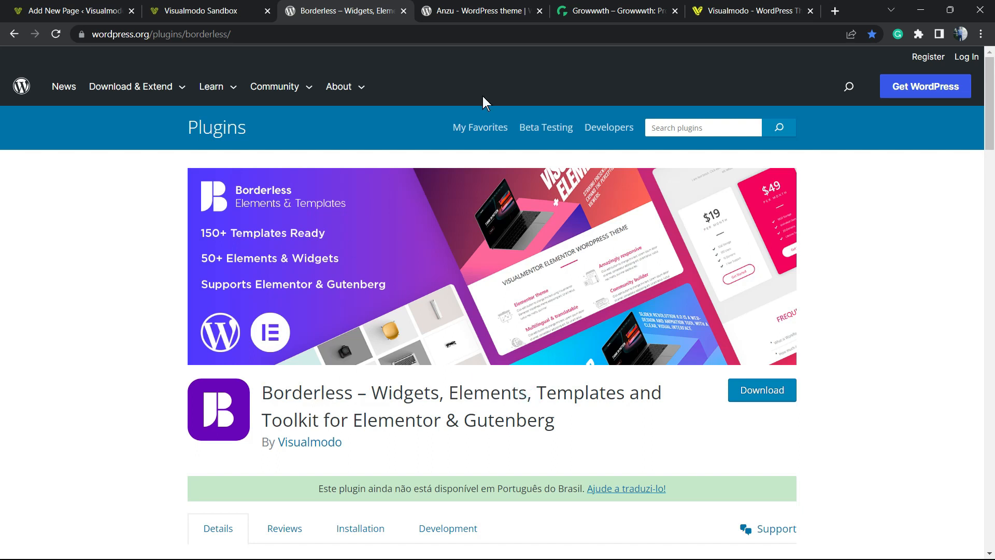
left_click(480, 11)
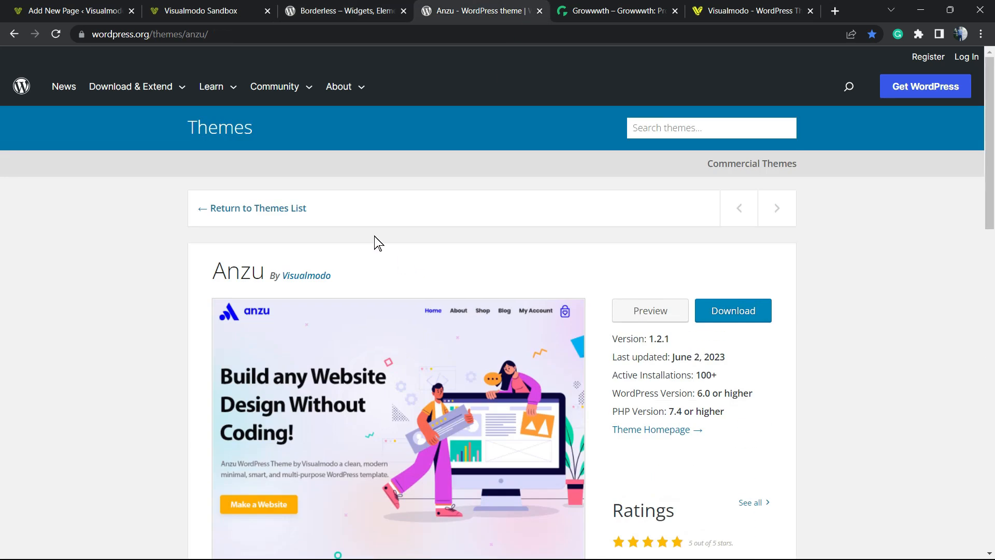
mouse_move(391, 255)
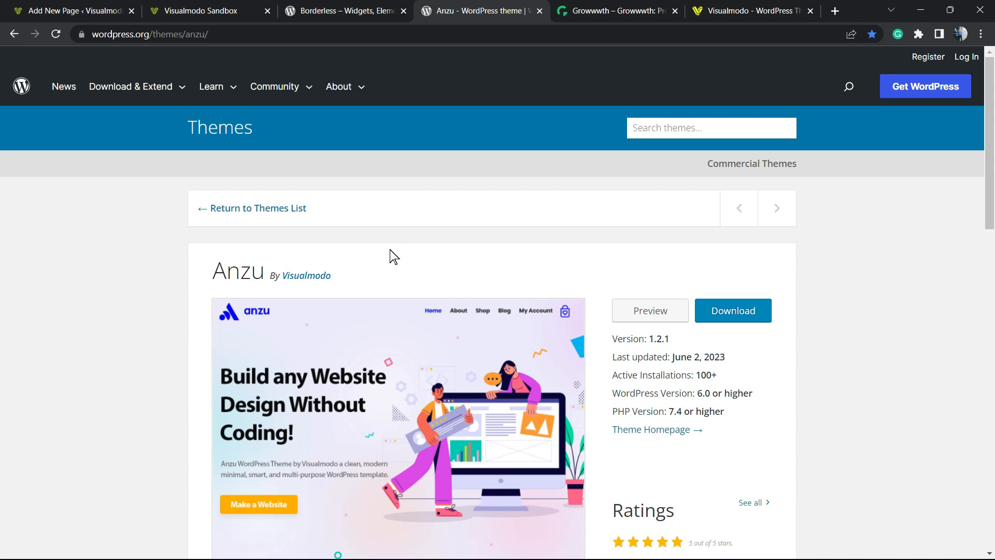
mouse_move(337, 248)
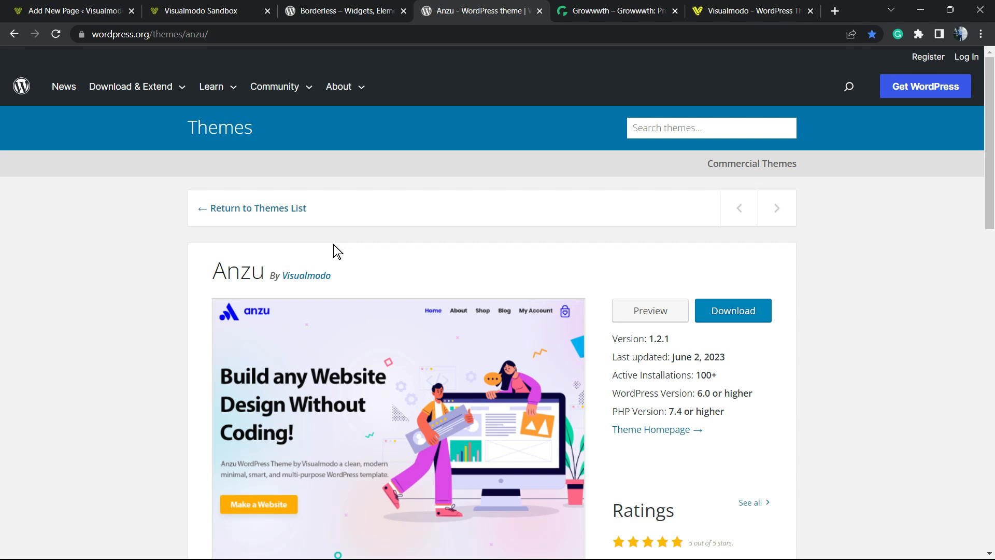
double_click(237, 269)
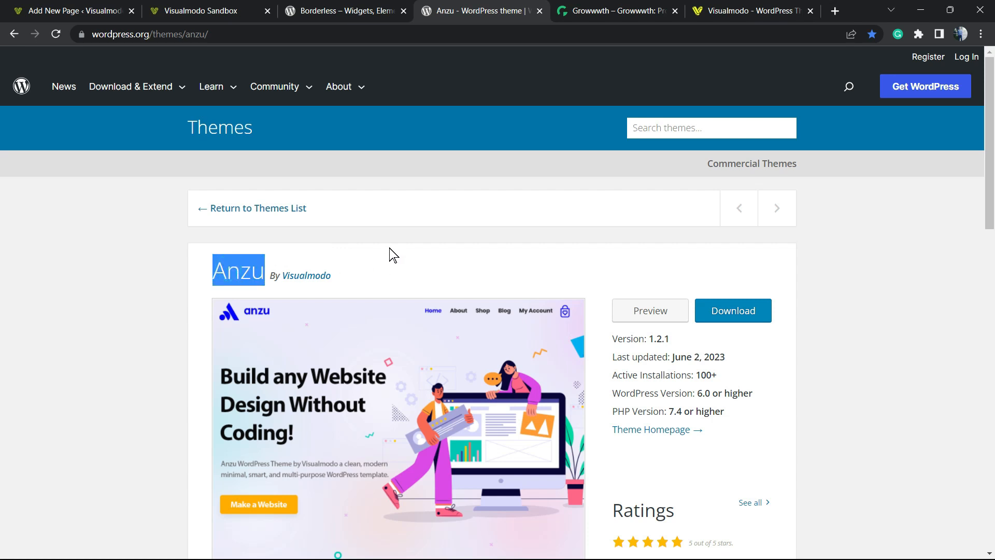
mouse_move(433, 223)
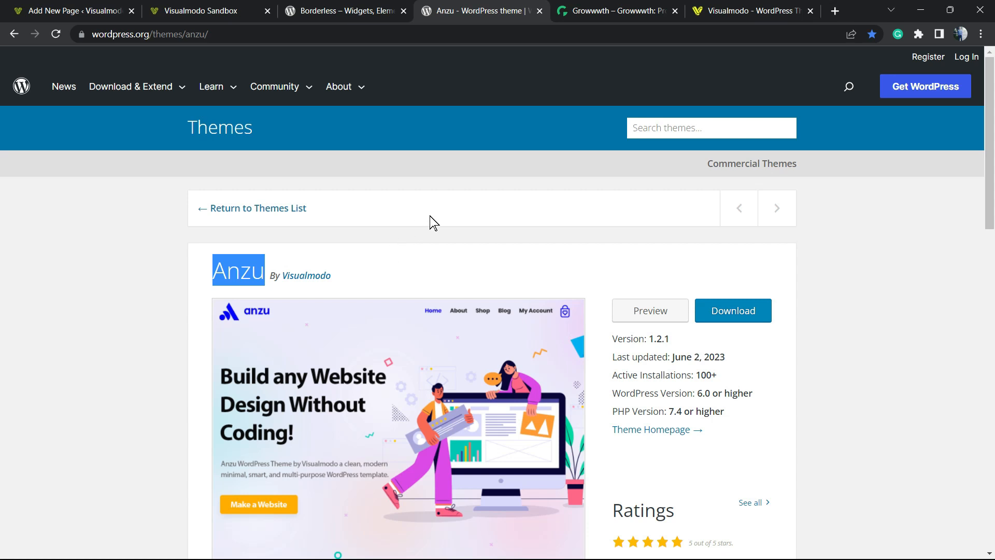
left_click(616, 11)
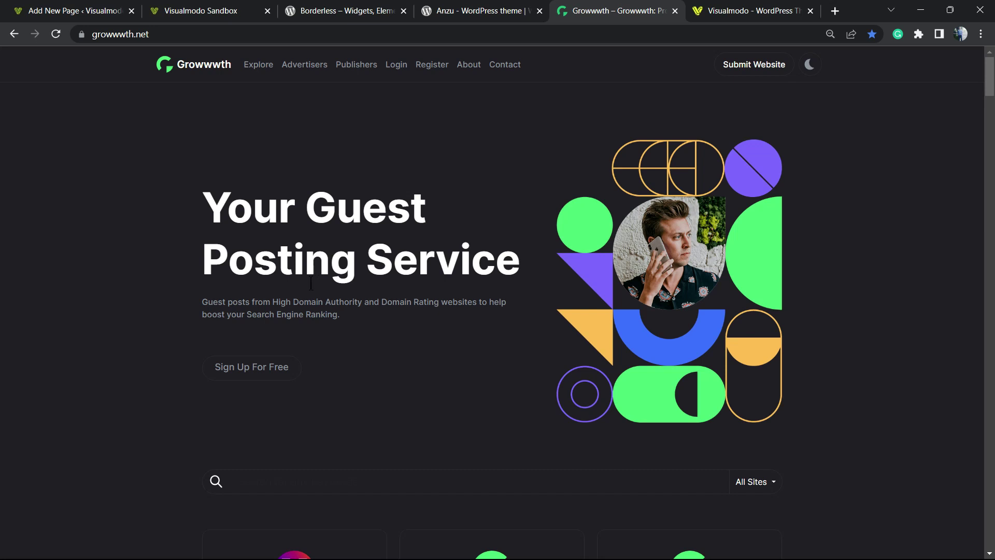
- Scroll through Growwwth's listed guest-posting site cards, then switch to the Visualmodo homepage tab
scroll("down", 3)
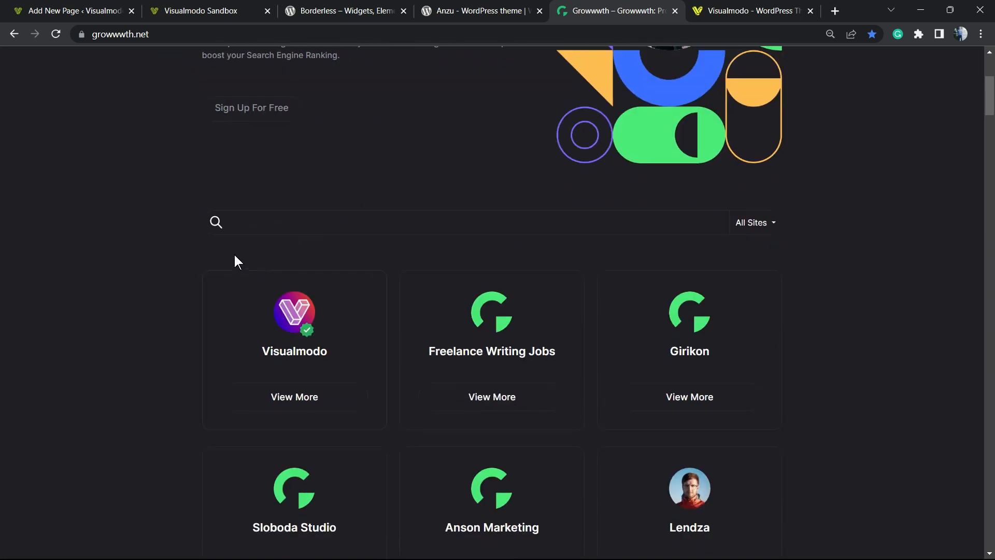
scroll("down", 3)
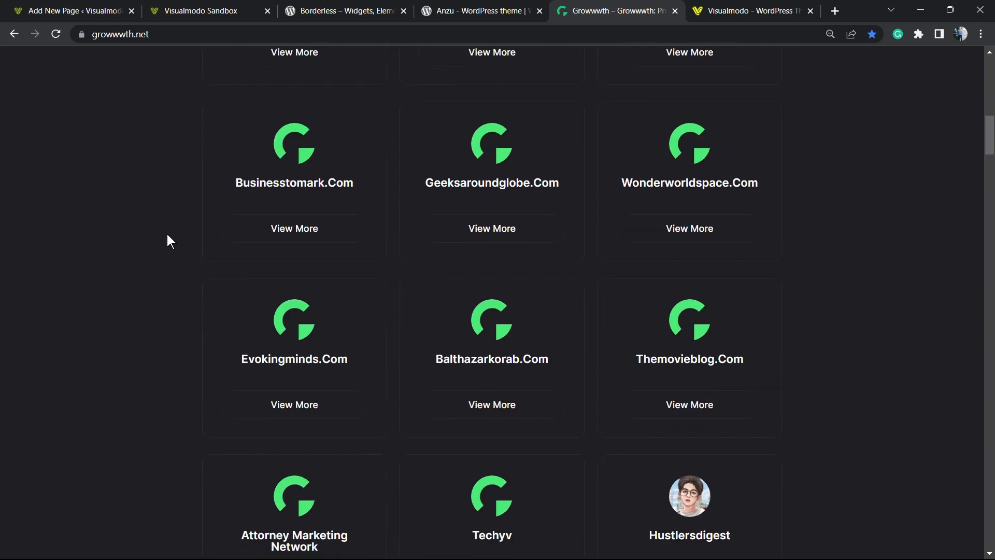
scroll("down", 3)
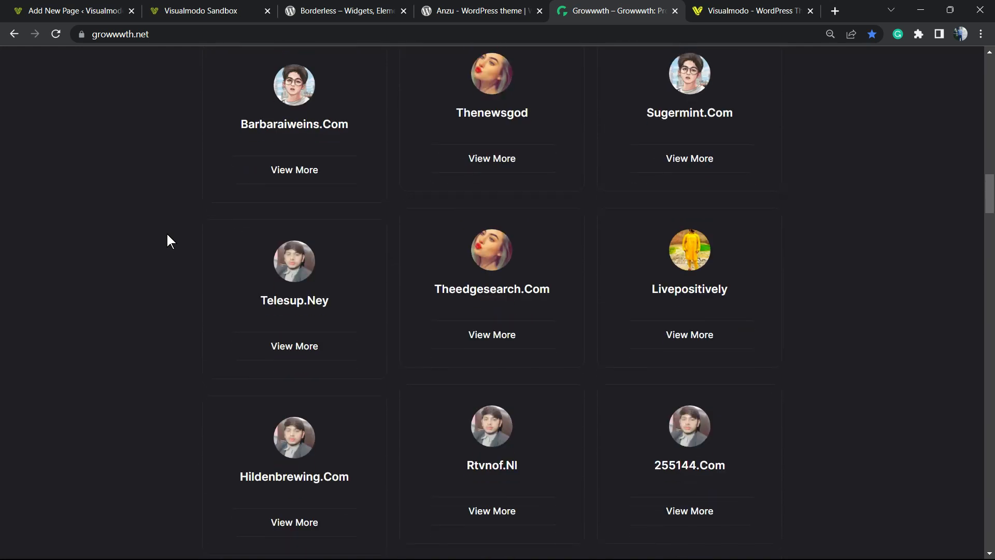
scroll("down", 3)
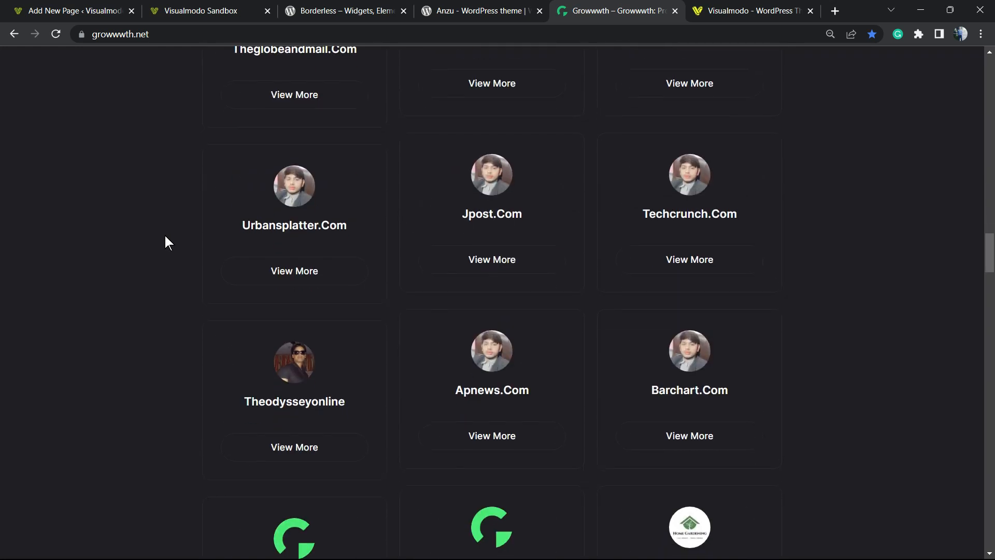
scroll("down", 3)
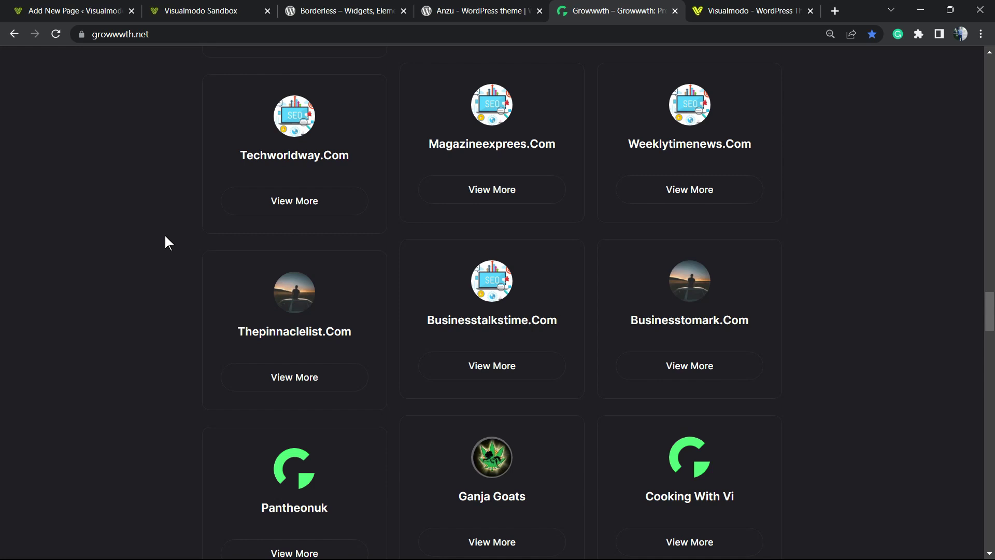
scroll("down", 3)
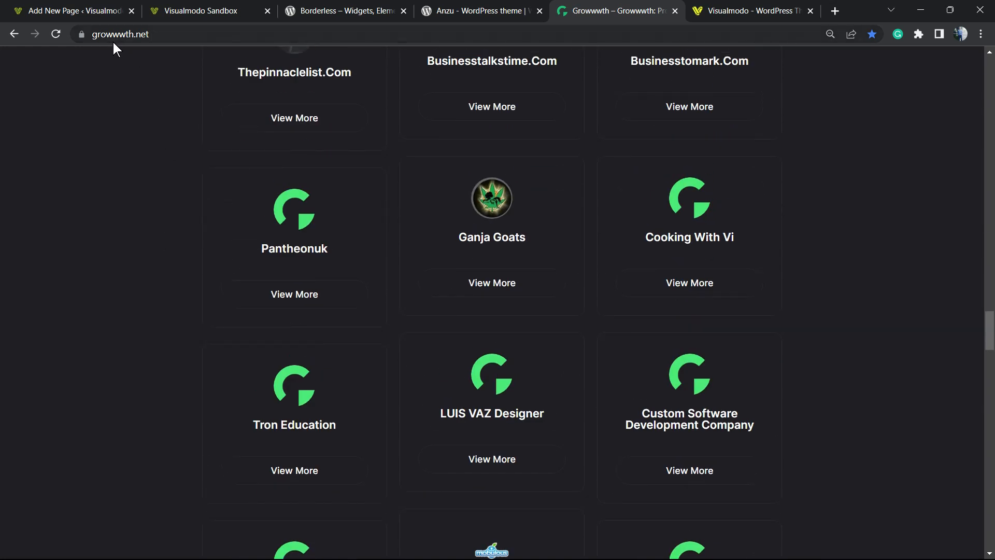
scroll("down", 3)
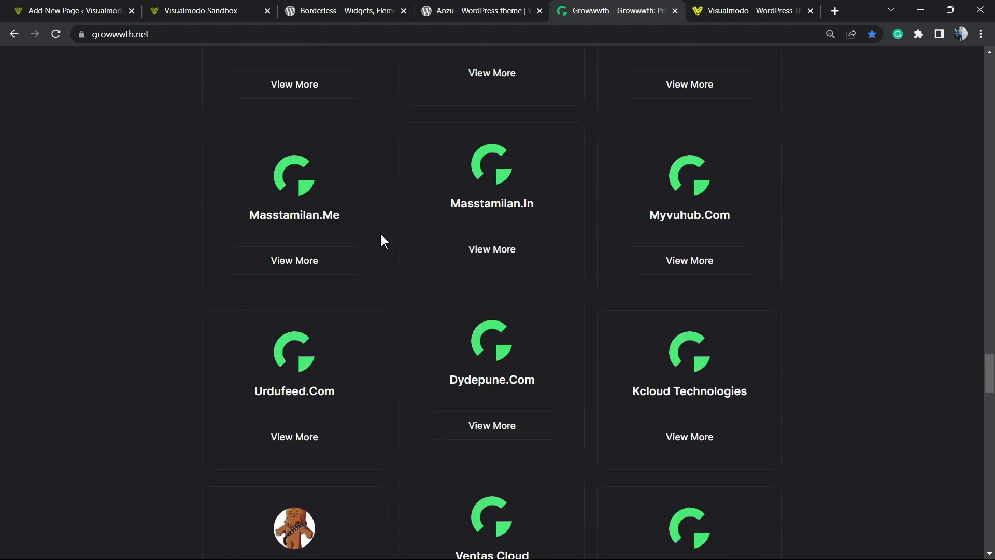
left_click(751, 11)
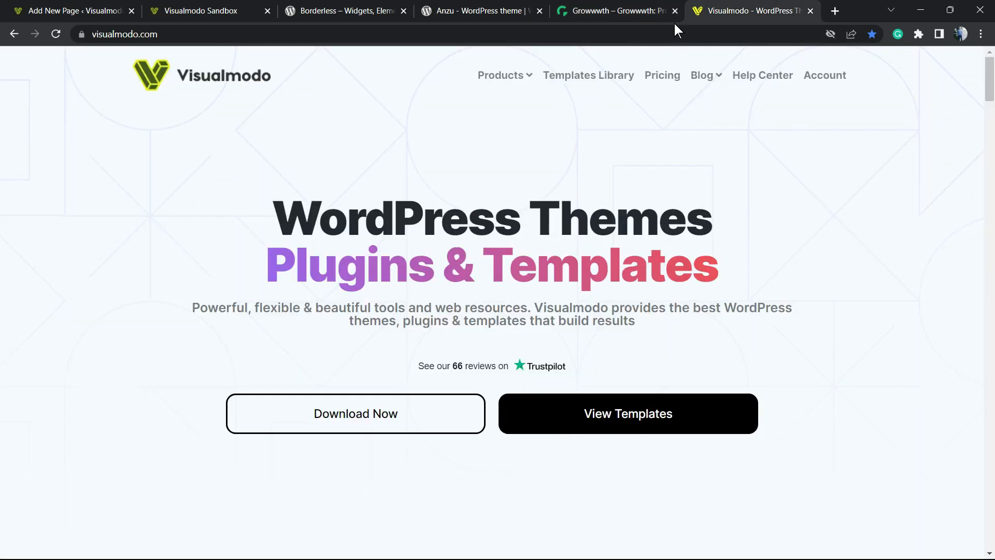
mouse_move(322, 225)
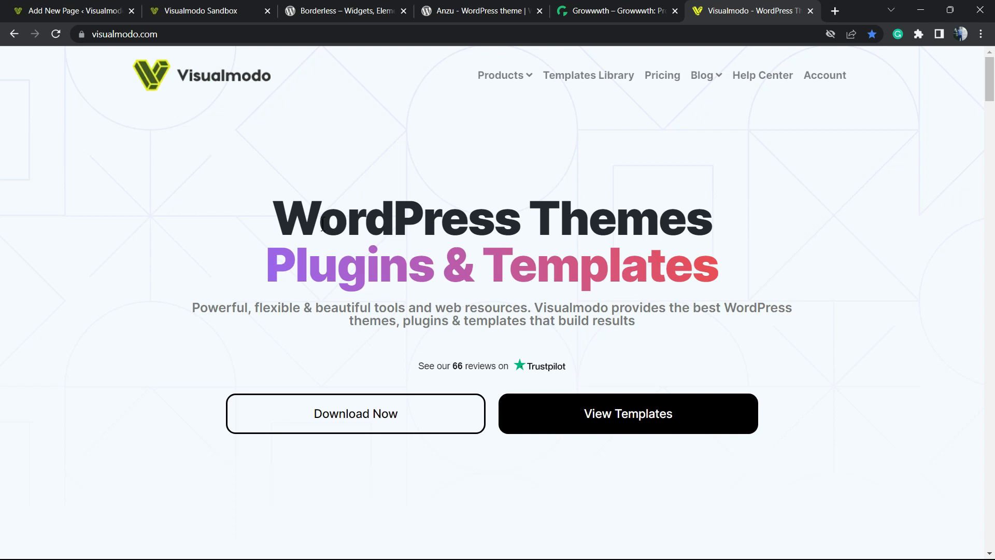
mouse_move(587, 75)
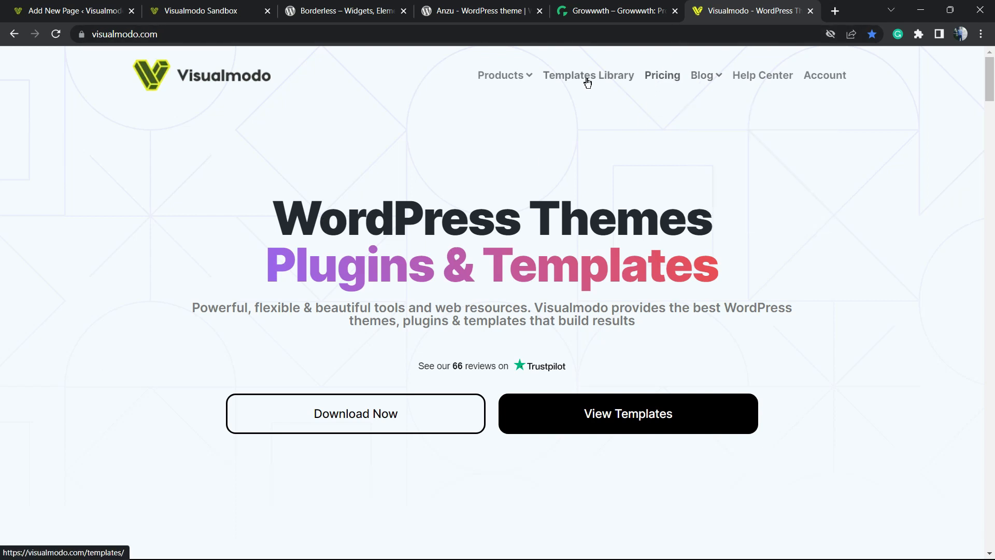
- Open Visualmodo's Templates Library and scroll past designs like Cosmetics Shop, Dance School and Conference
left_click(588, 74)
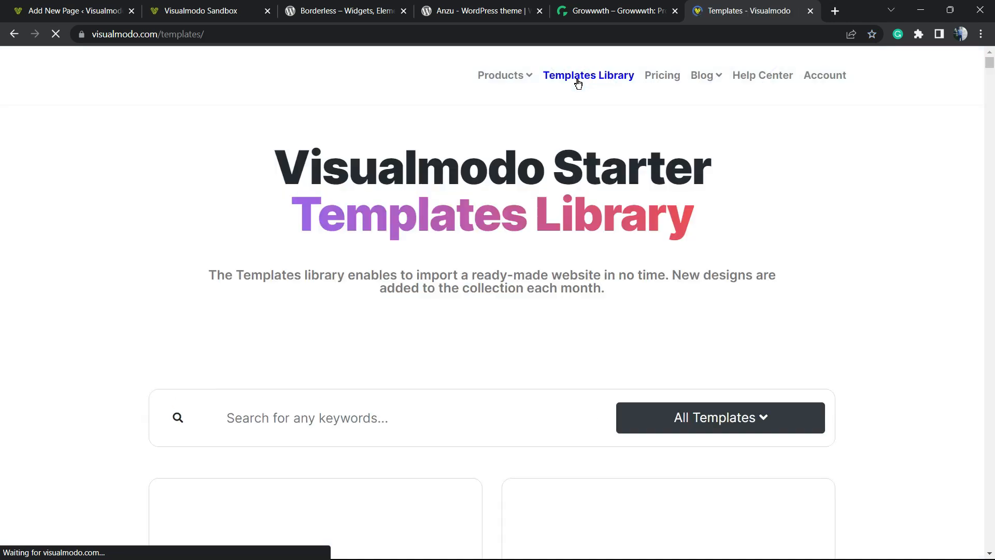
scroll("down", 3)
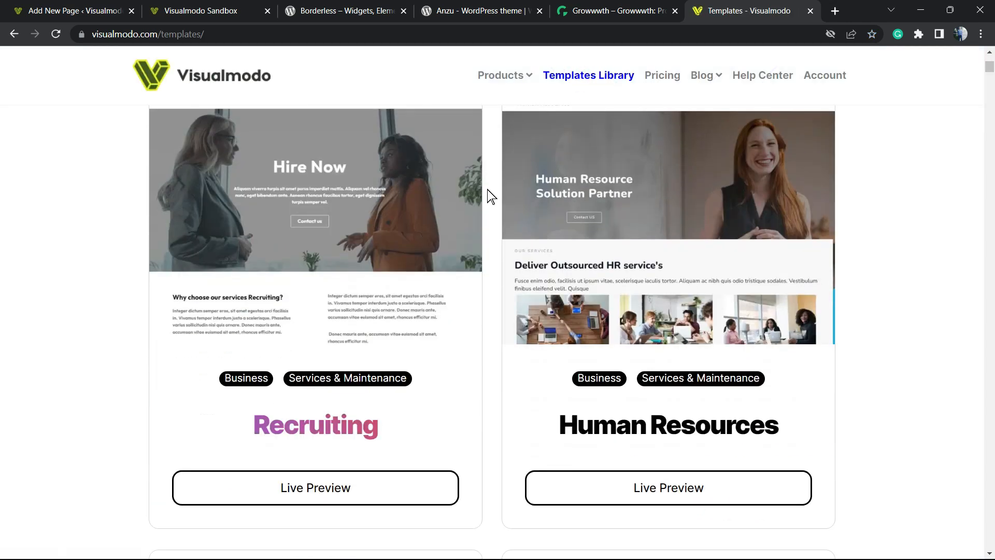
scroll("down", 3)
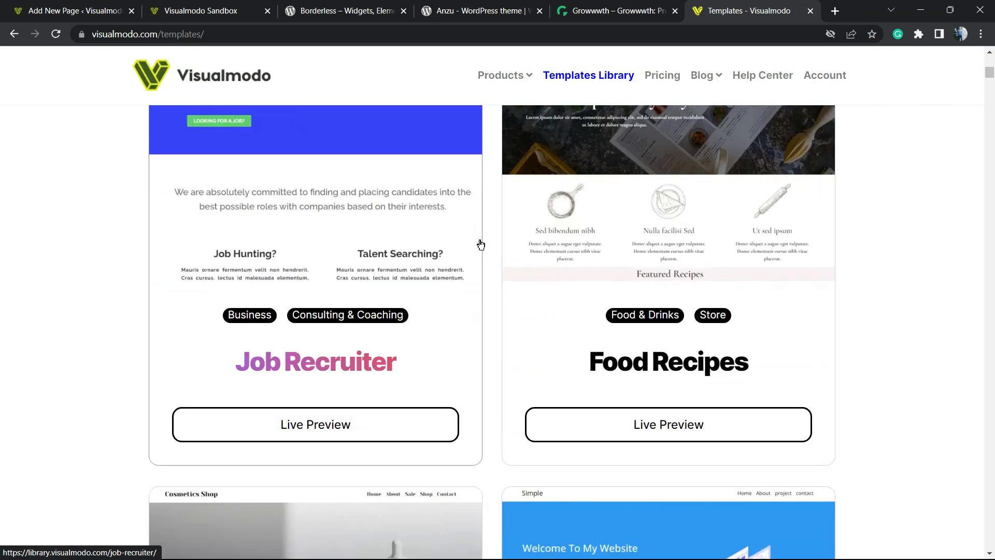
scroll("down", 3)
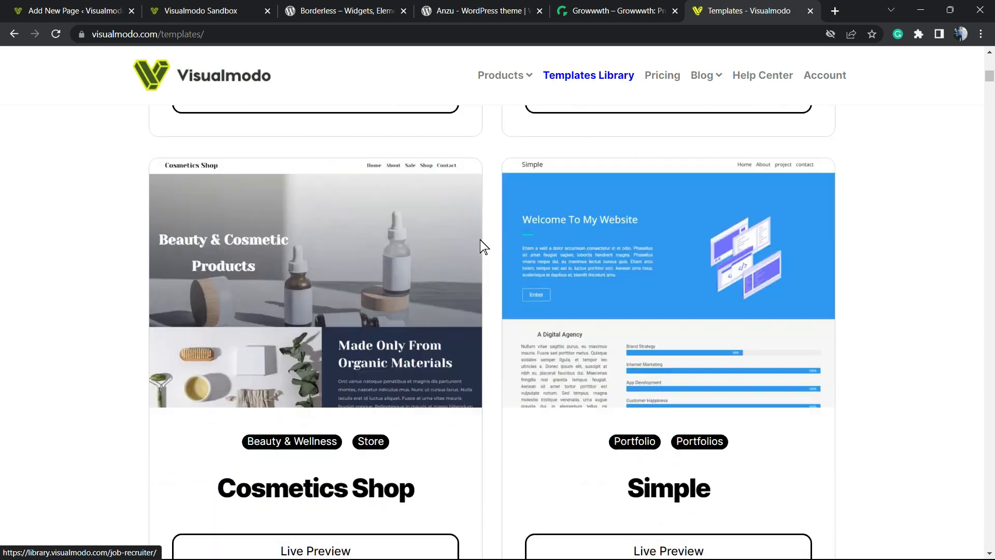
scroll("down", 3)
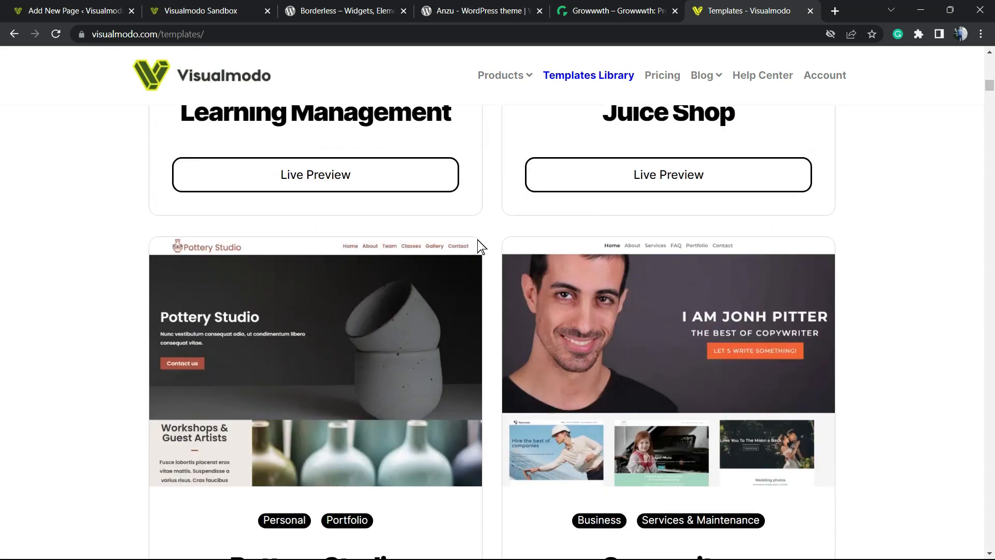
scroll("down", 3)
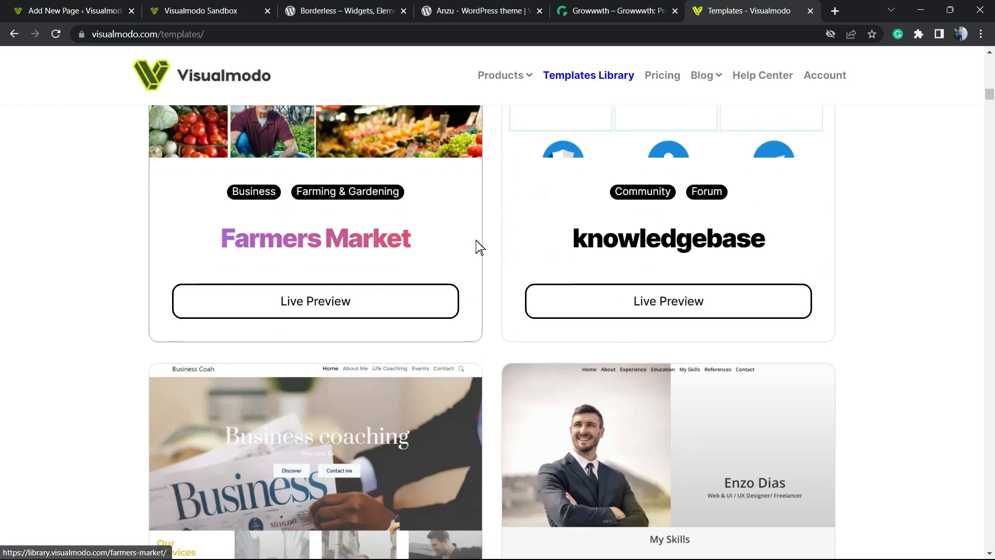
scroll("down", 3)
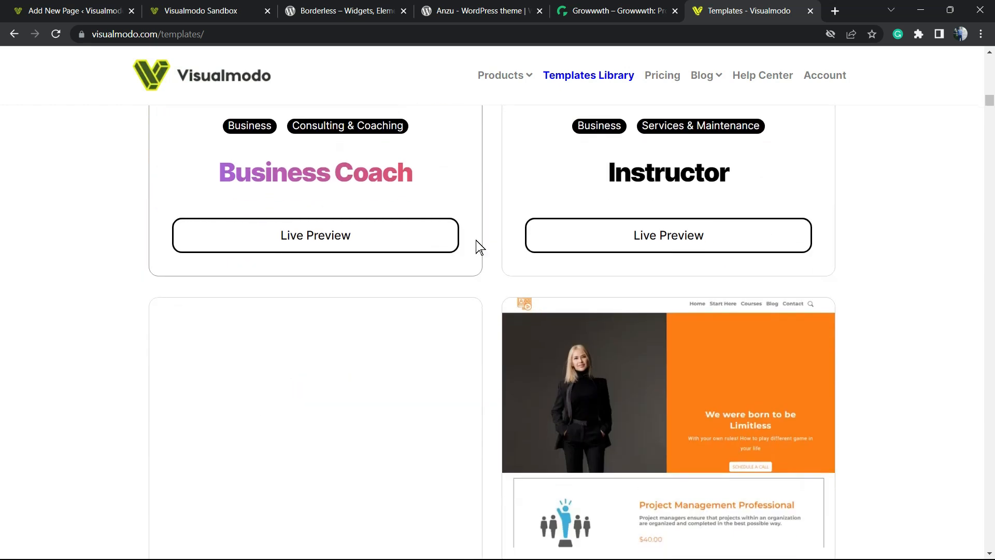
scroll("down", 3)
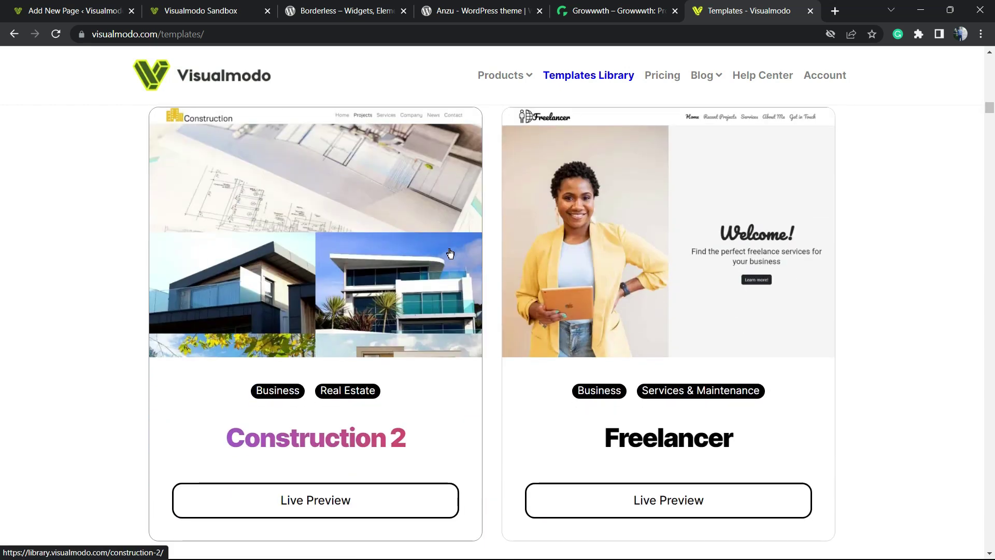
scroll("down", 3)
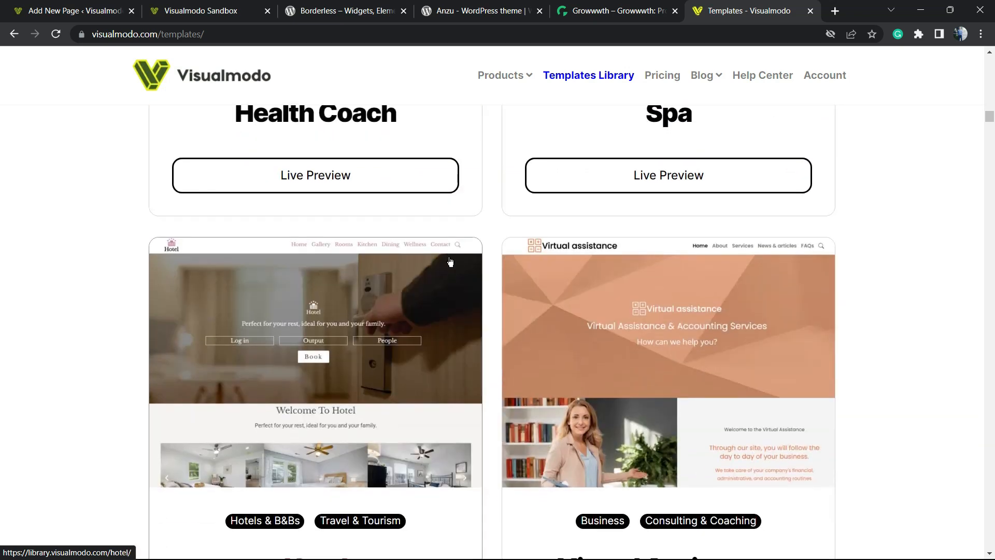
scroll("down", 3)
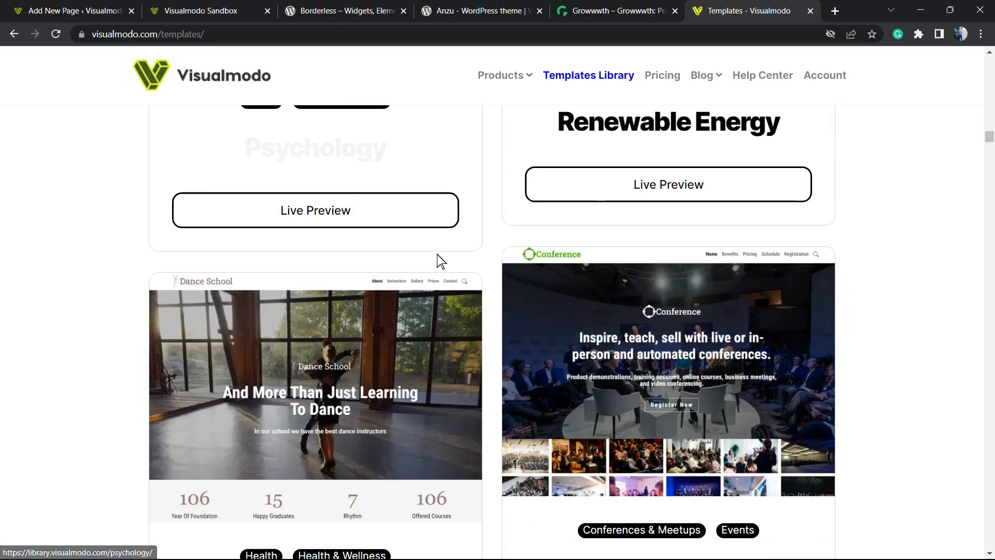
scroll("down", 3)
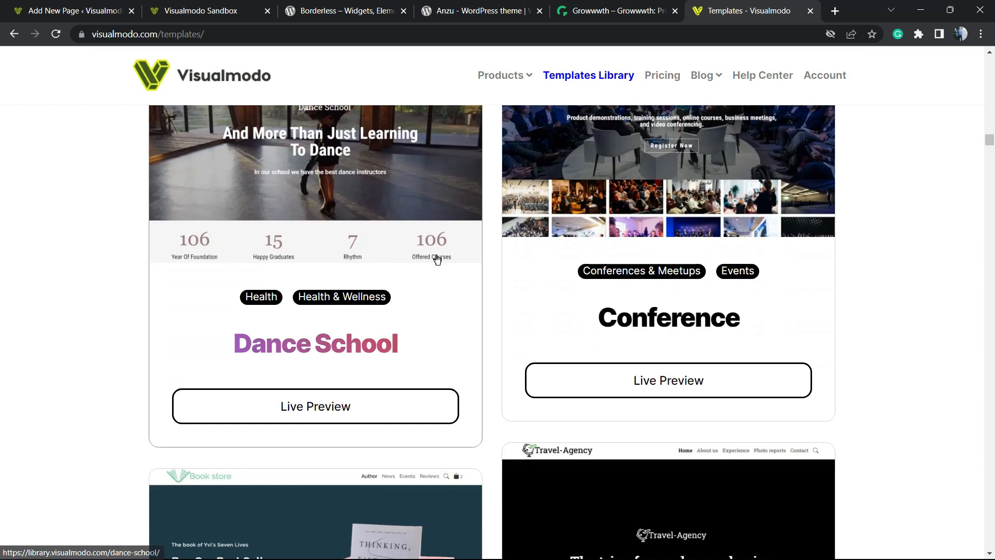